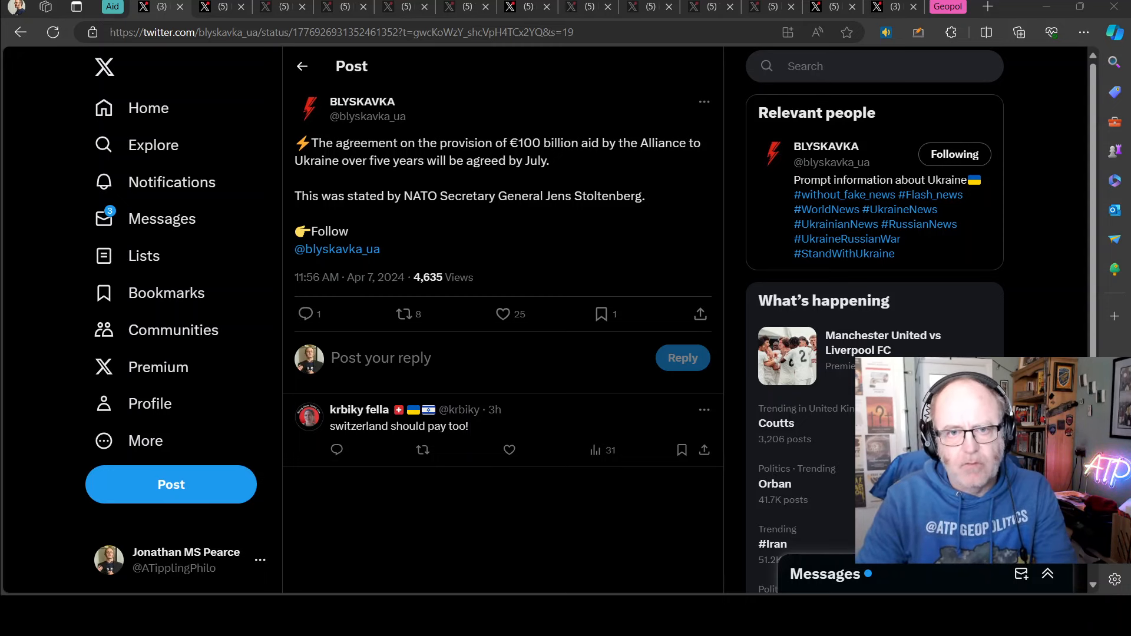
{"action": "mouse_move", "coordinate": [468, 238]}
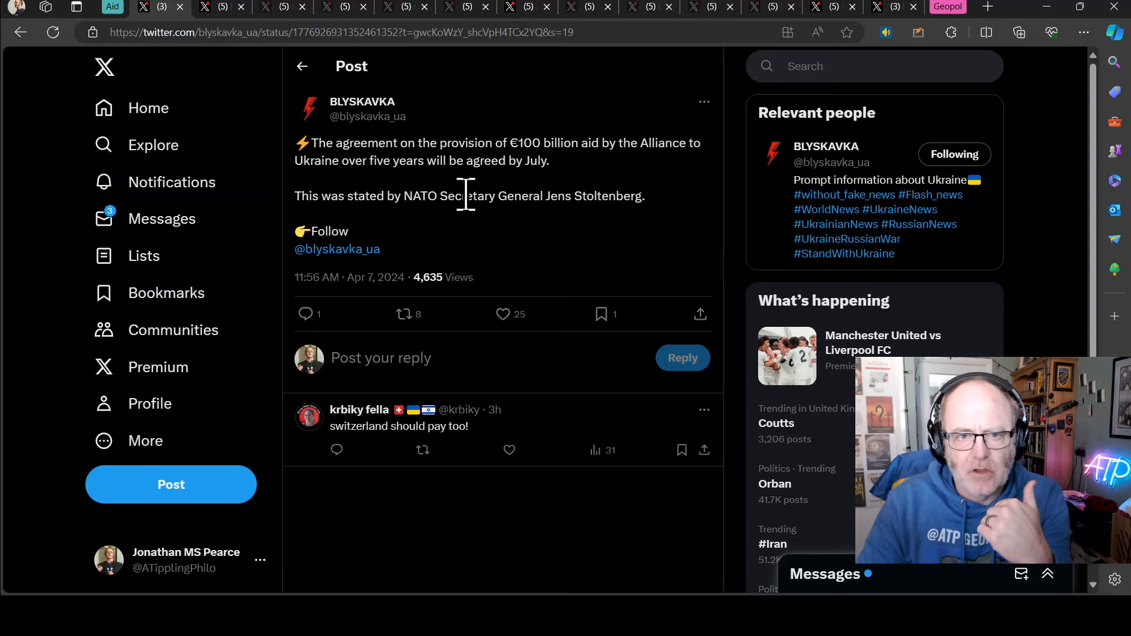
{"action": "mouse_move", "coordinate": [519, 186]}
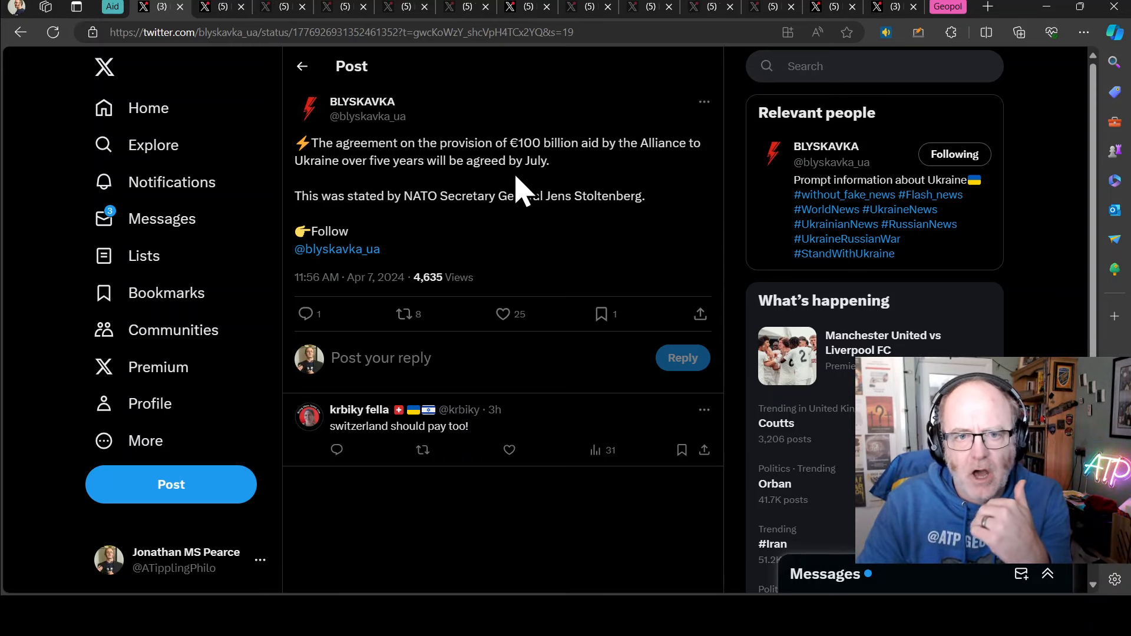
{"action": "mouse_move", "coordinate": [541, 201]}
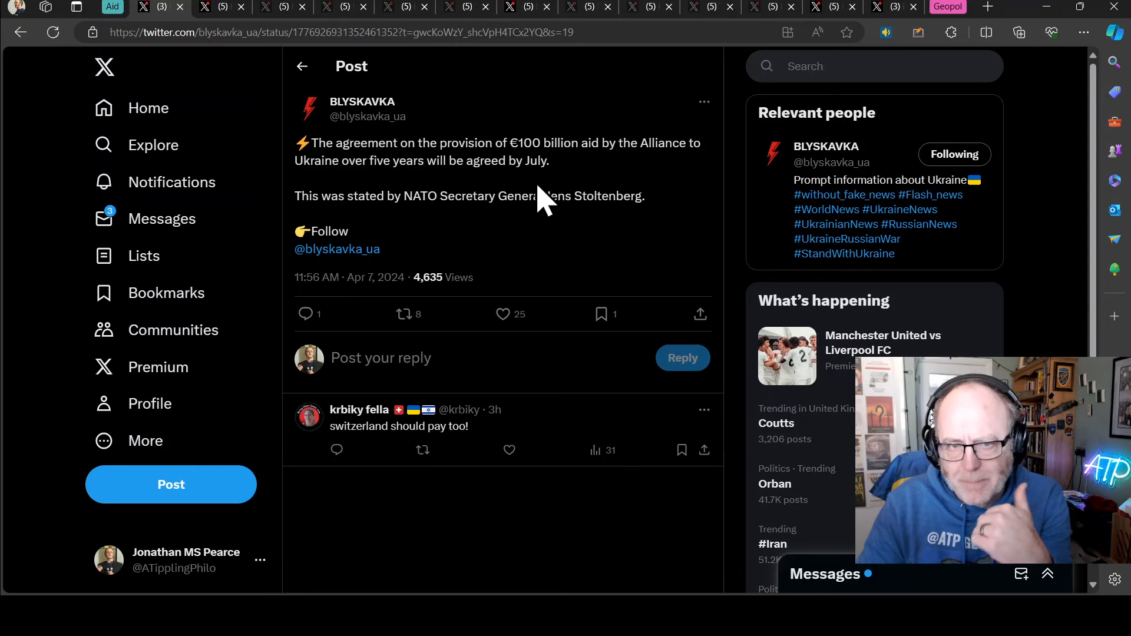
{"action": "mouse_move", "coordinate": [581, 183]}
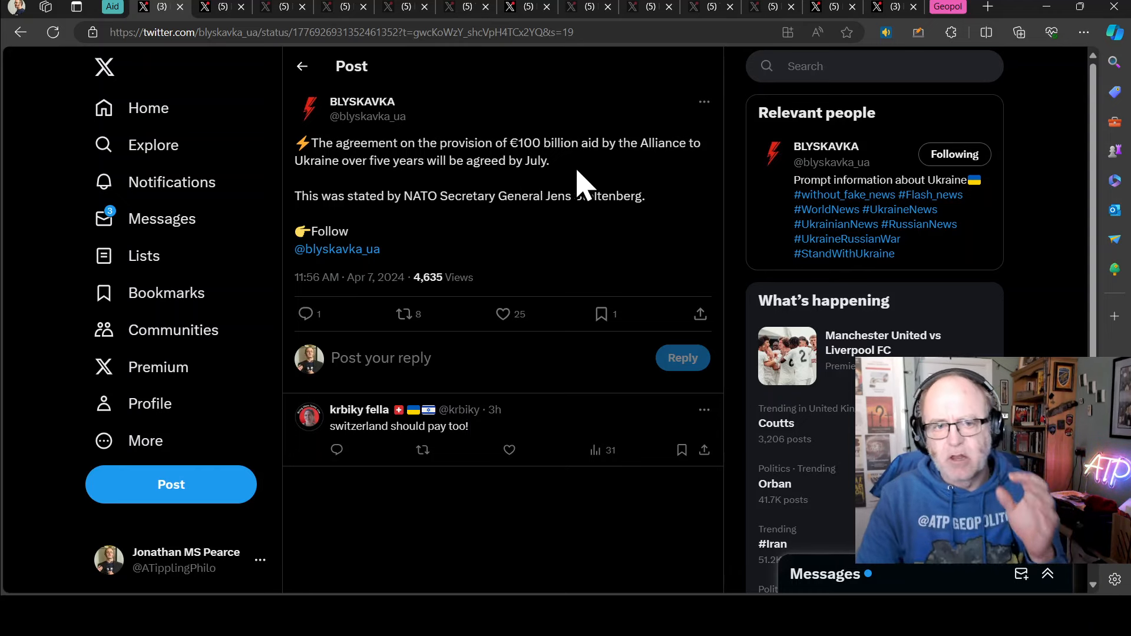
{"action": "mouse_move", "coordinate": [624, 234]}
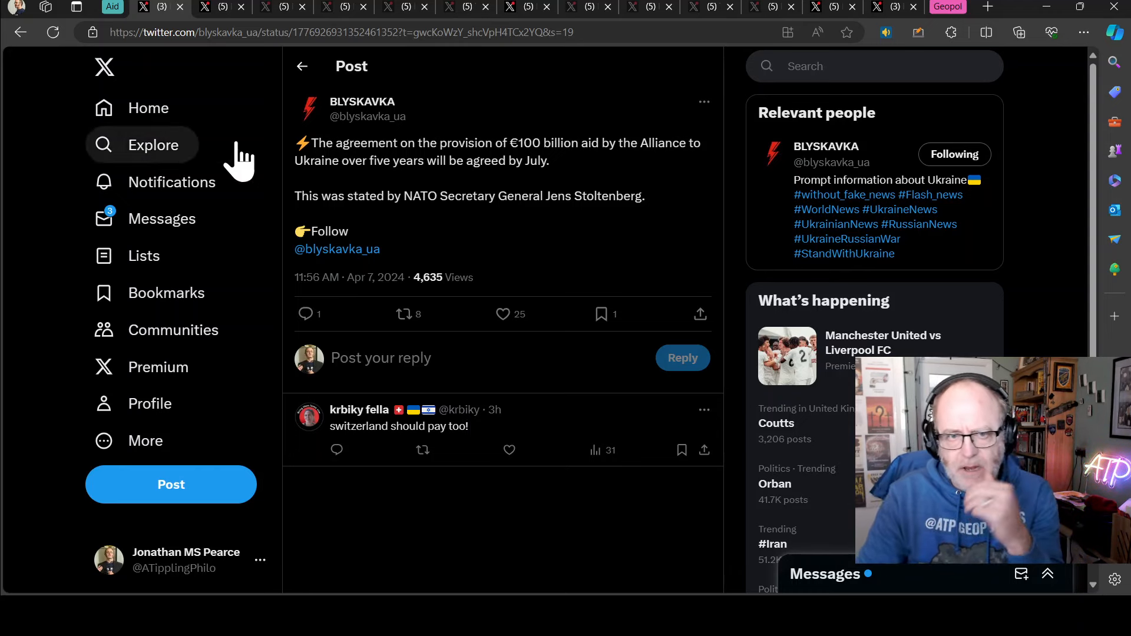
{"action": "mouse_move", "coordinate": [361, 101]}
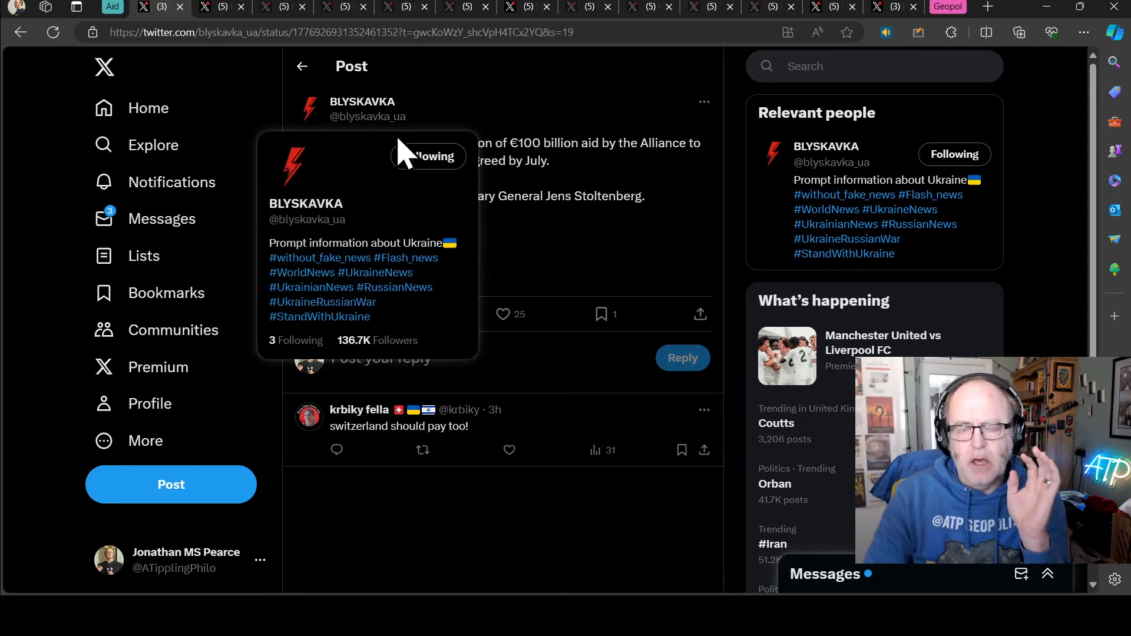
{"action": "mouse_move", "coordinate": [659, 234]}
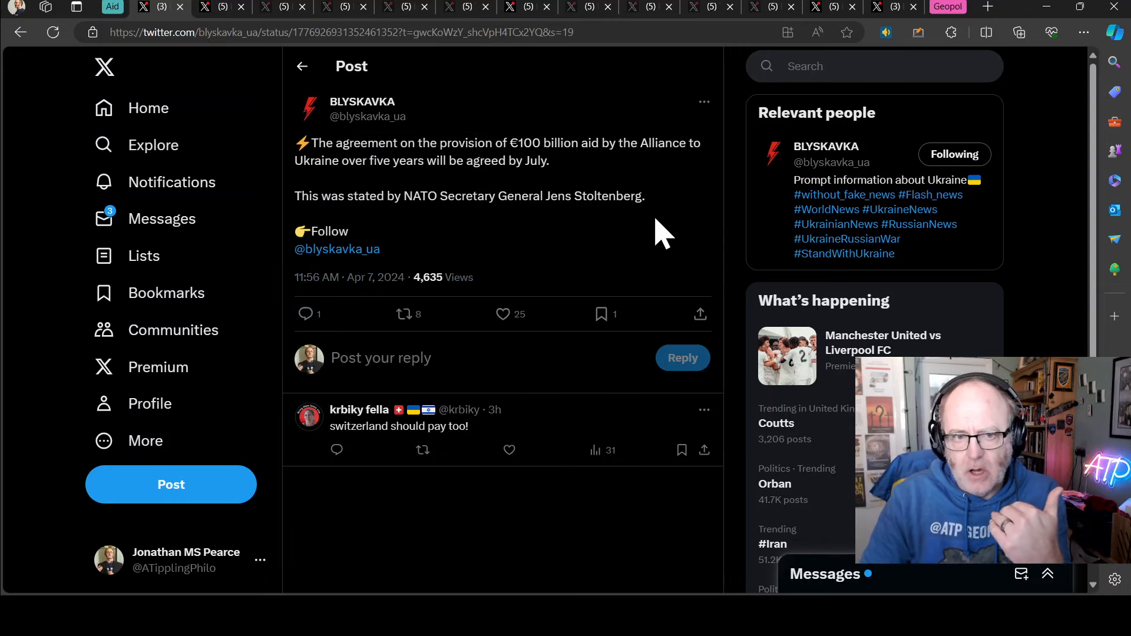
{"action": "mouse_move", "coordinate": [605, 187]}
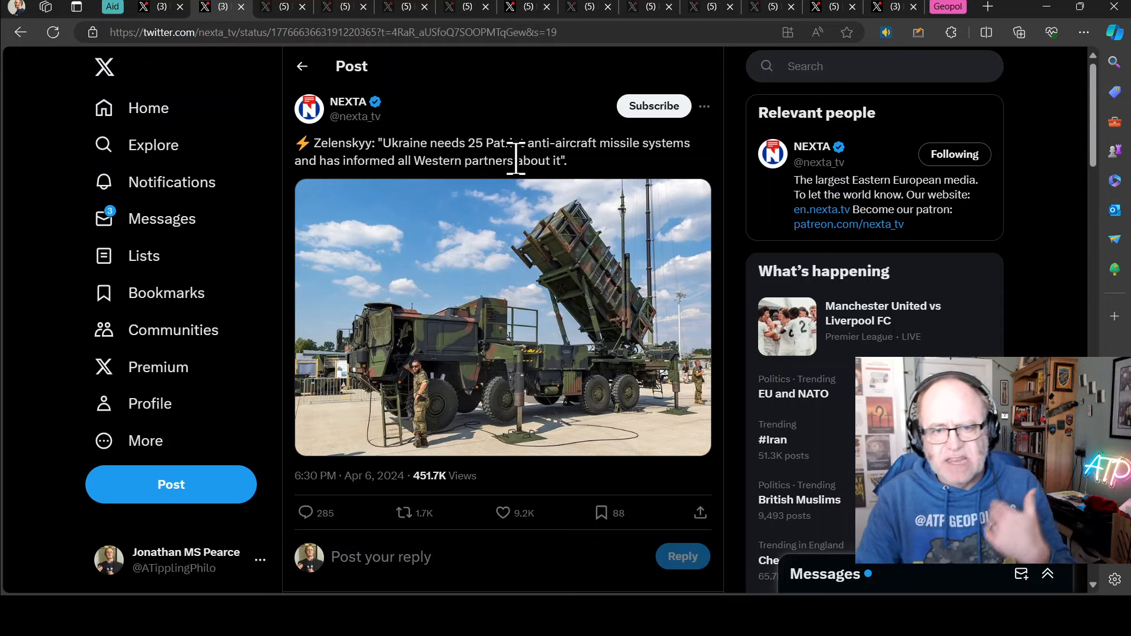
{"action": "mouse_move", "coordinate": [649, 191]}
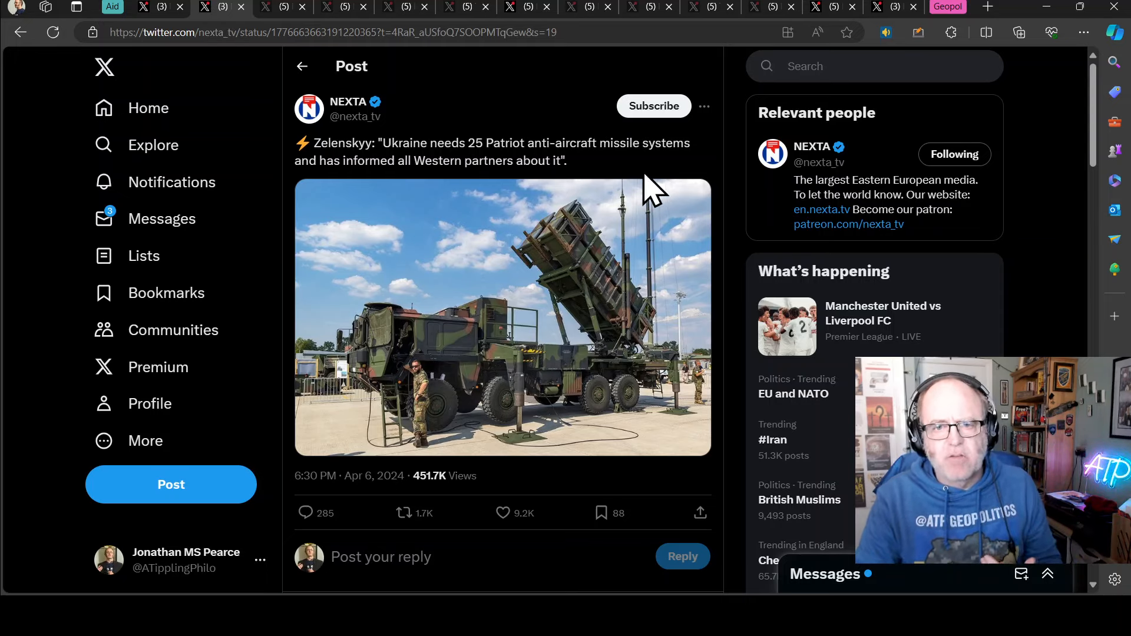
{"action": "mouse_move", "coordinate": [547, 130]}
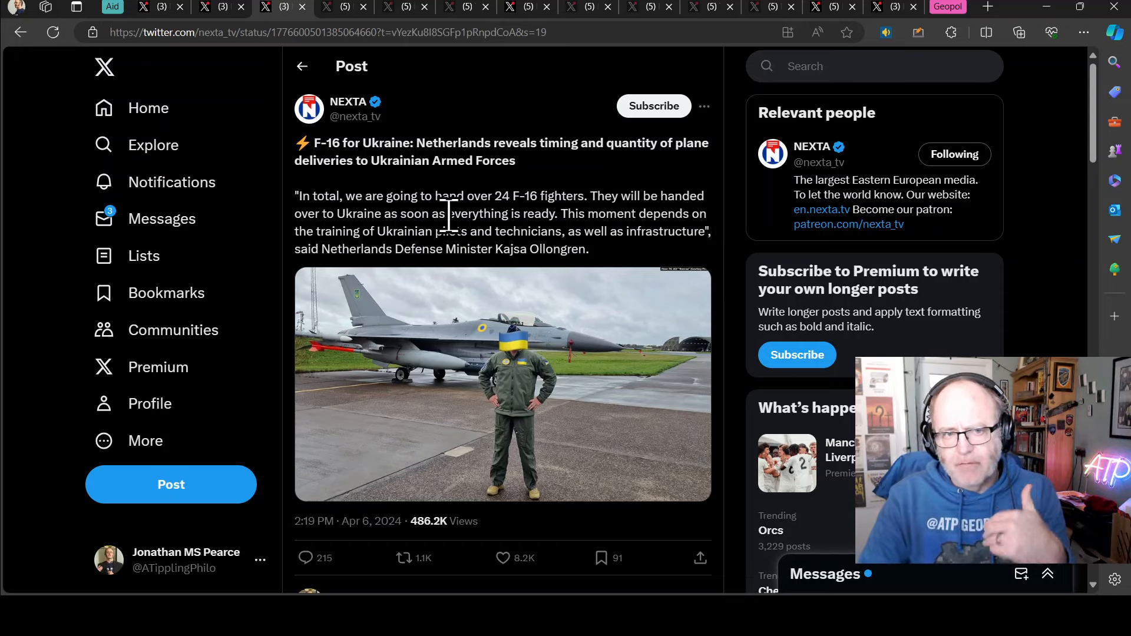
{"action": "mouse_move", "coordinate": [538, 210]}
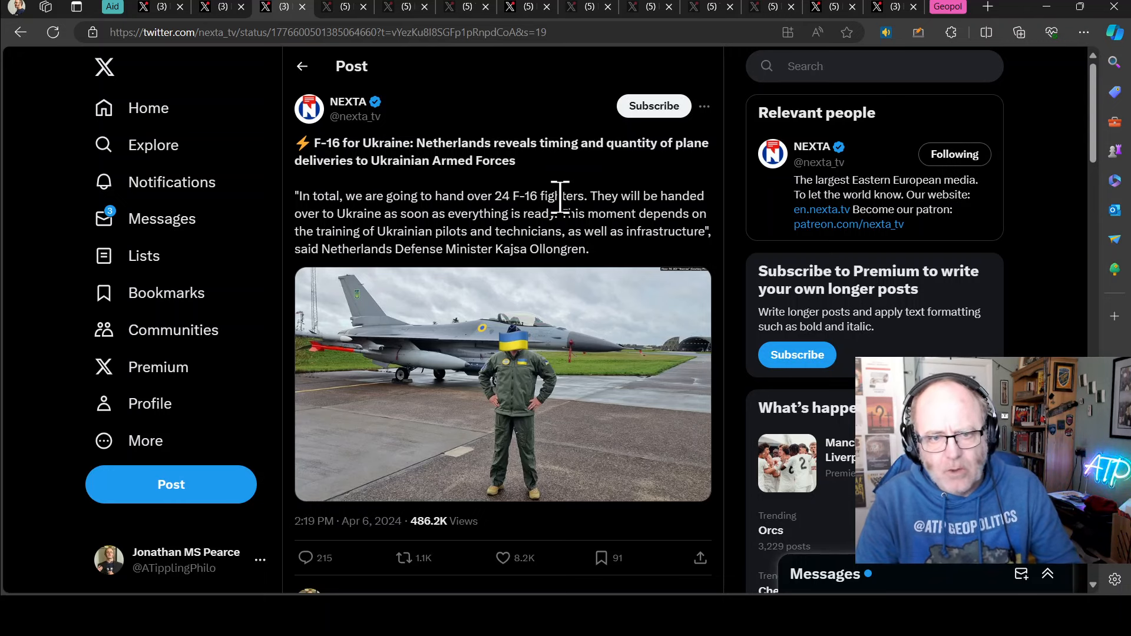
{"action": "mouse_move", "coordinate": [656, 201]}
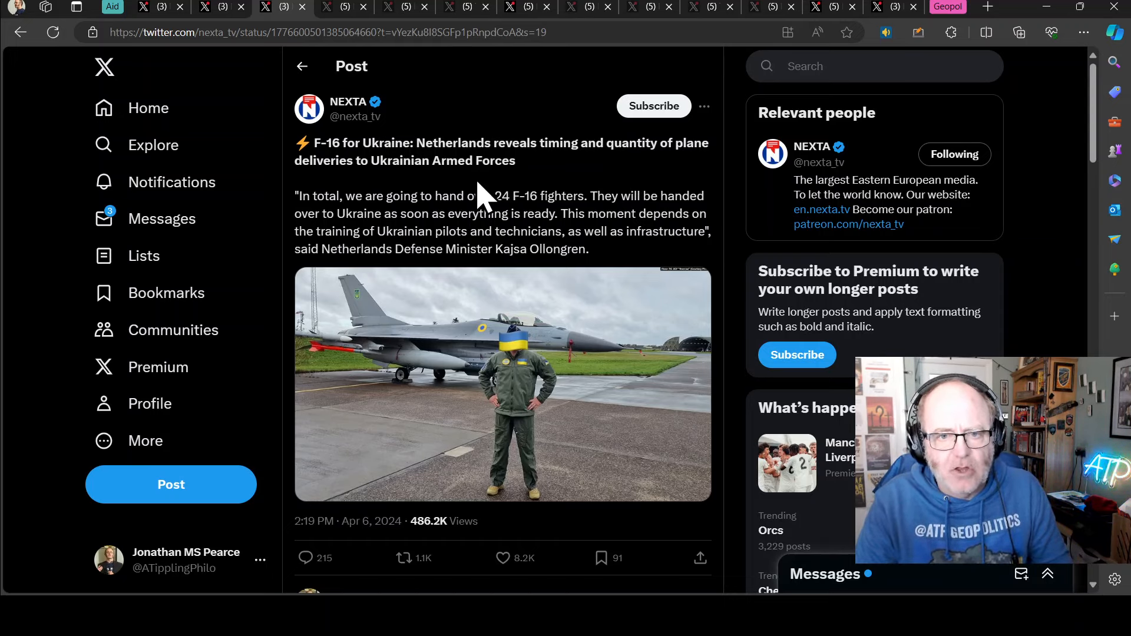
{"action": "scroll", "scroll_direction": "down", "scroll_amount": 3}
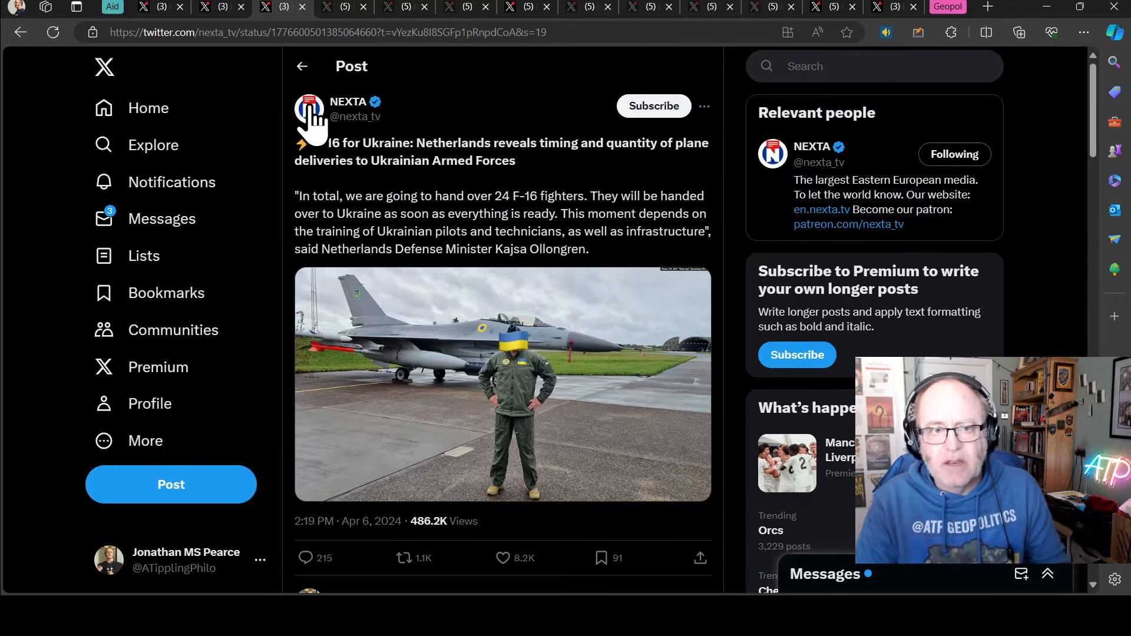
- Switch to the NEXTA post quoting Zelenskyy that allies will deliver only 10% of needed fighter jets
{"action": "left_click", "coordinate": [293, 7]}
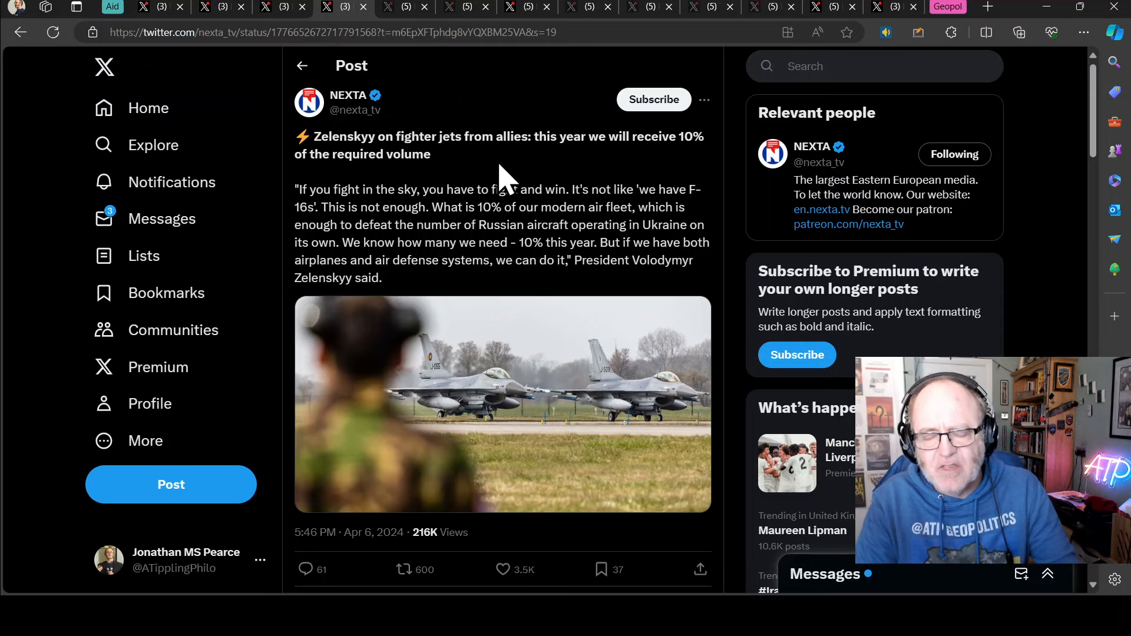
{"action": "mouse_move", "coordinate": [500, 169]}
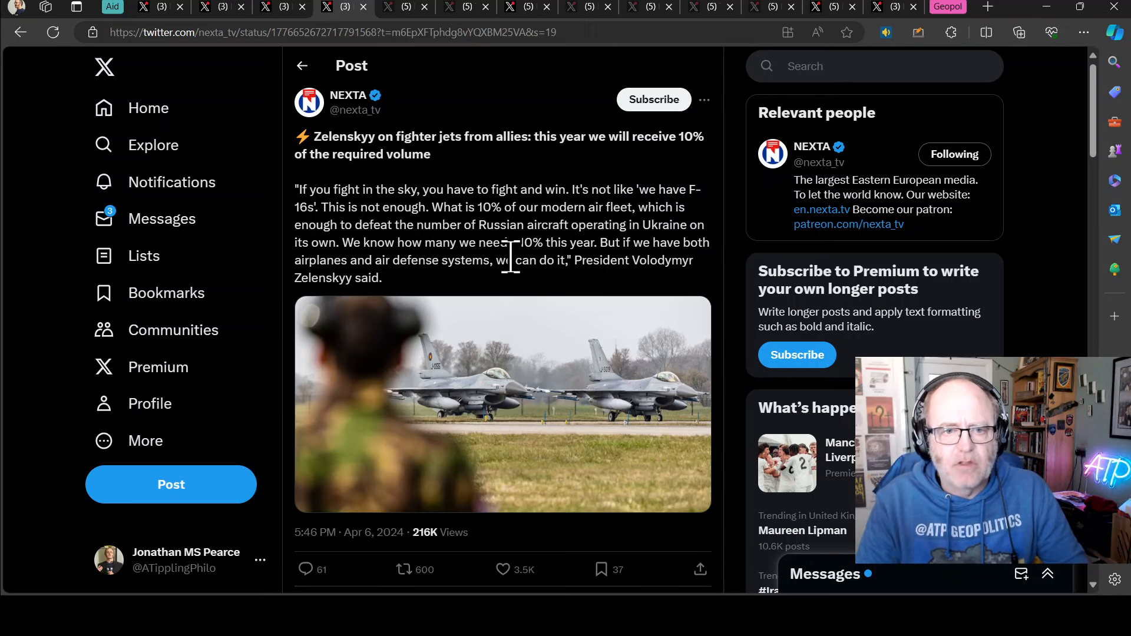
{"action": "mouse_move", "coordinate": [667, 261]}
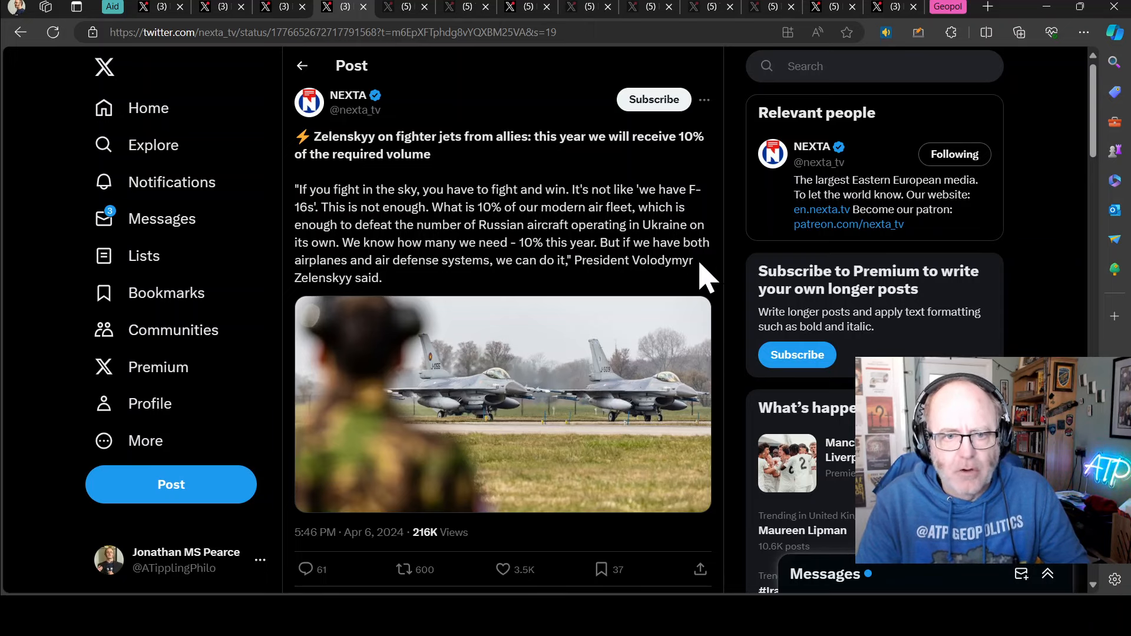
{"action": "mouse_move", "coordinate": [730, 274]}
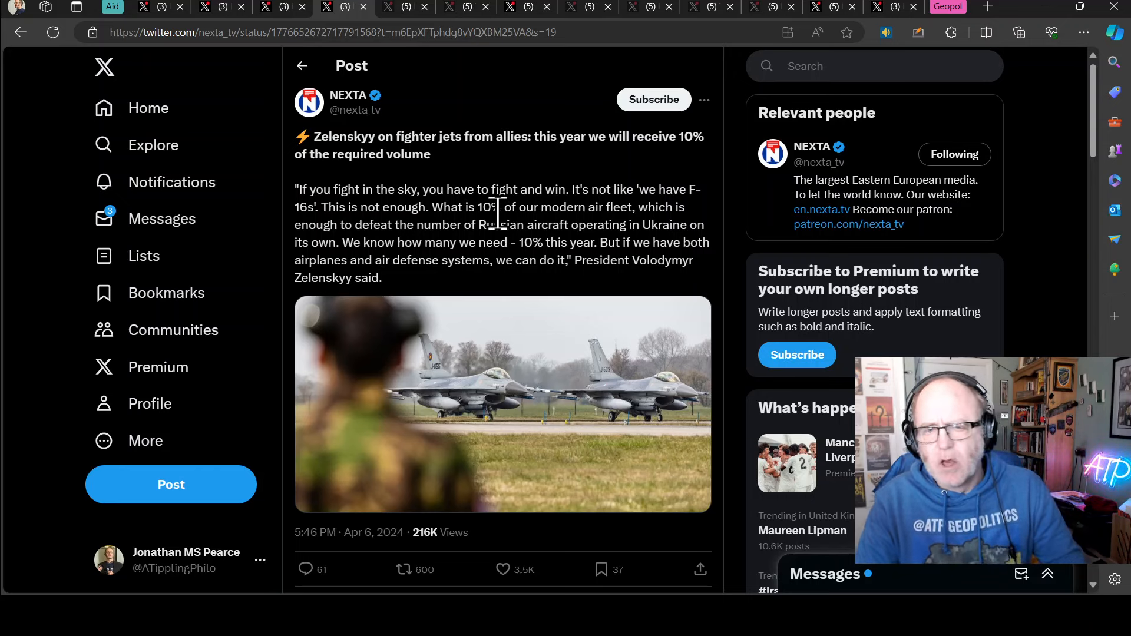
{"action": "mouse_move", "coordinate": [539, 296]}
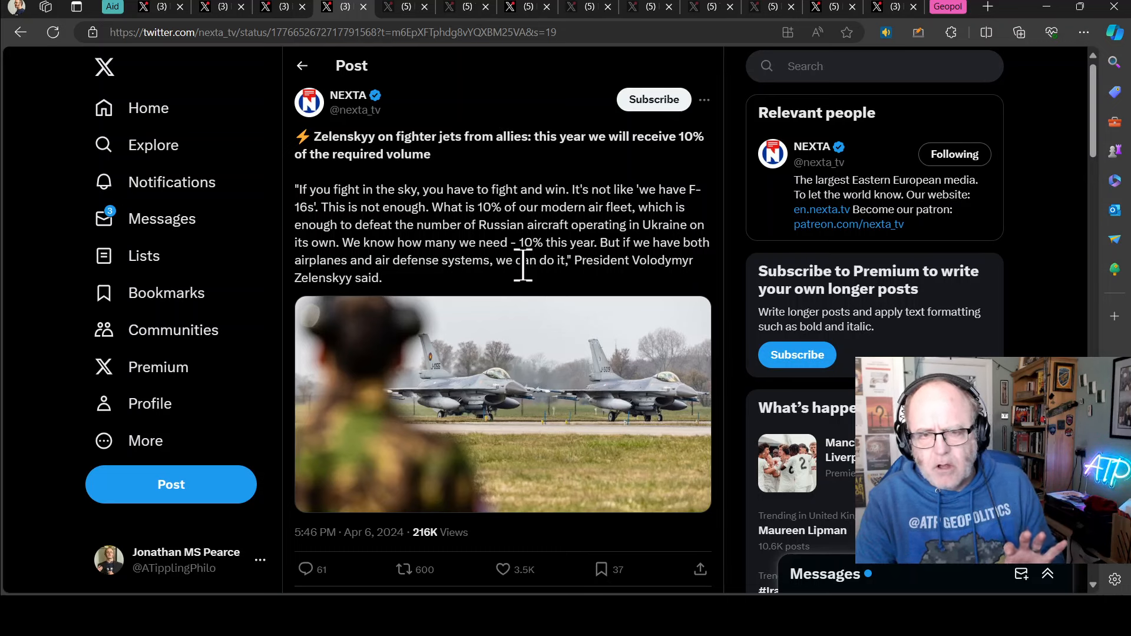
{"action": "mouse_move", "coordinate": [512, 259]}
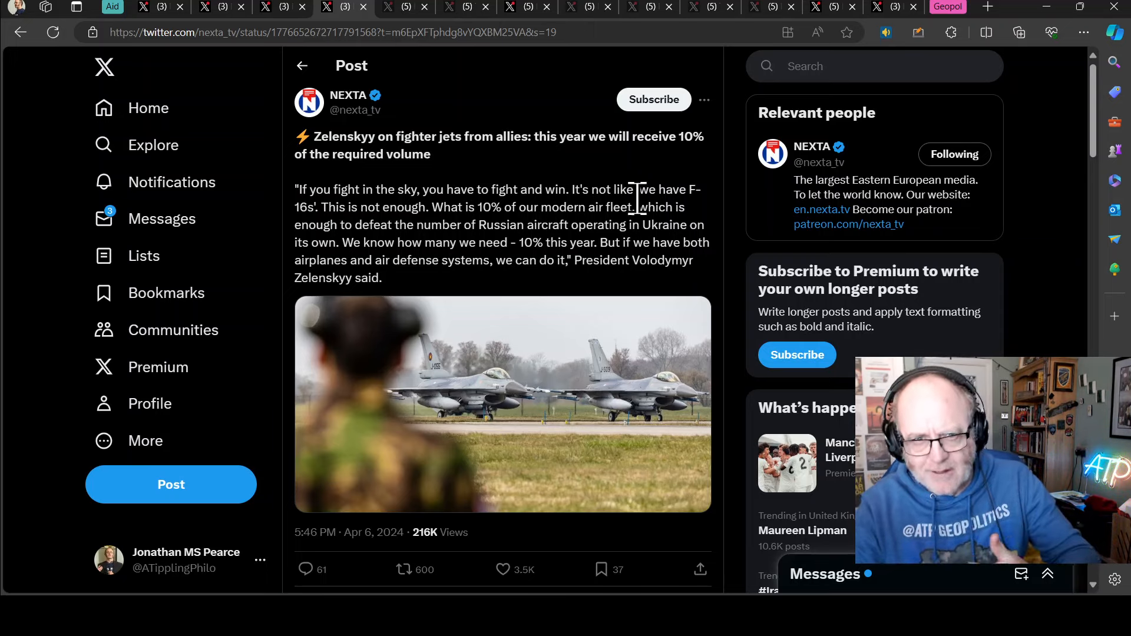
{"action": "mouse_move", "coordinate": [521, 236]}
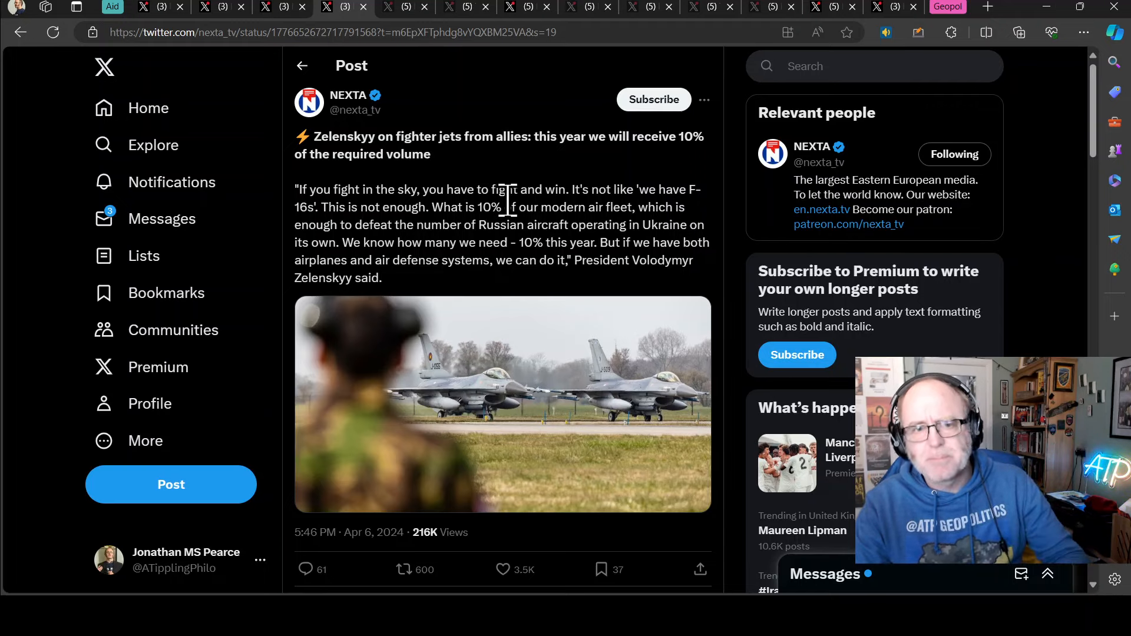
{"action": "mouse_move", "coordinate": [497, 216]}
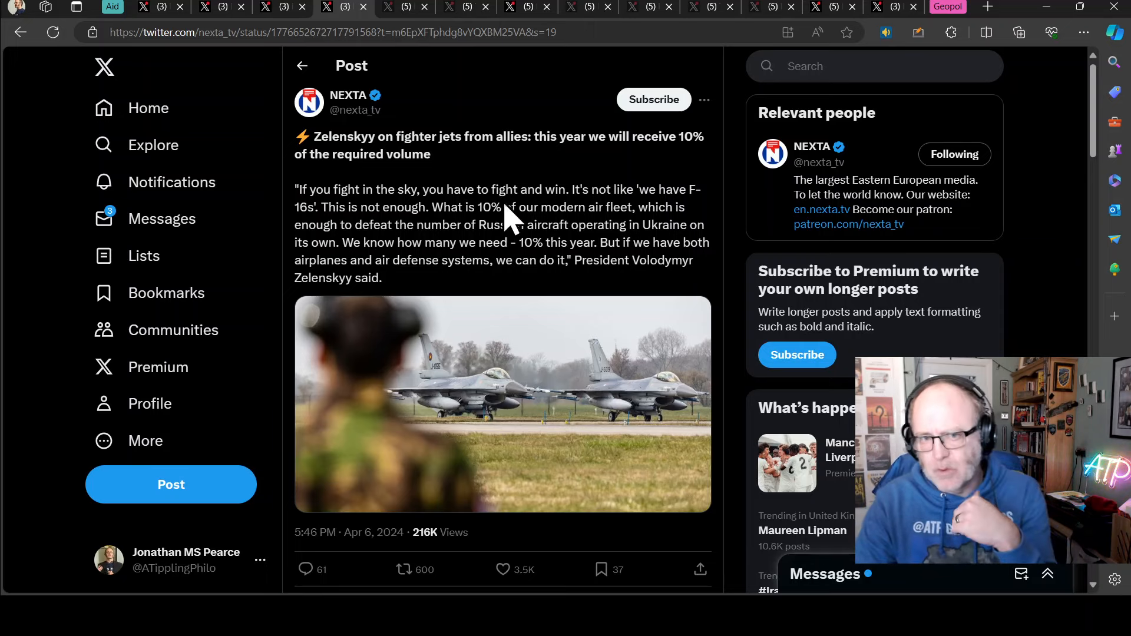
{"action": "mouse_move", "coordinate": [415, 140]}
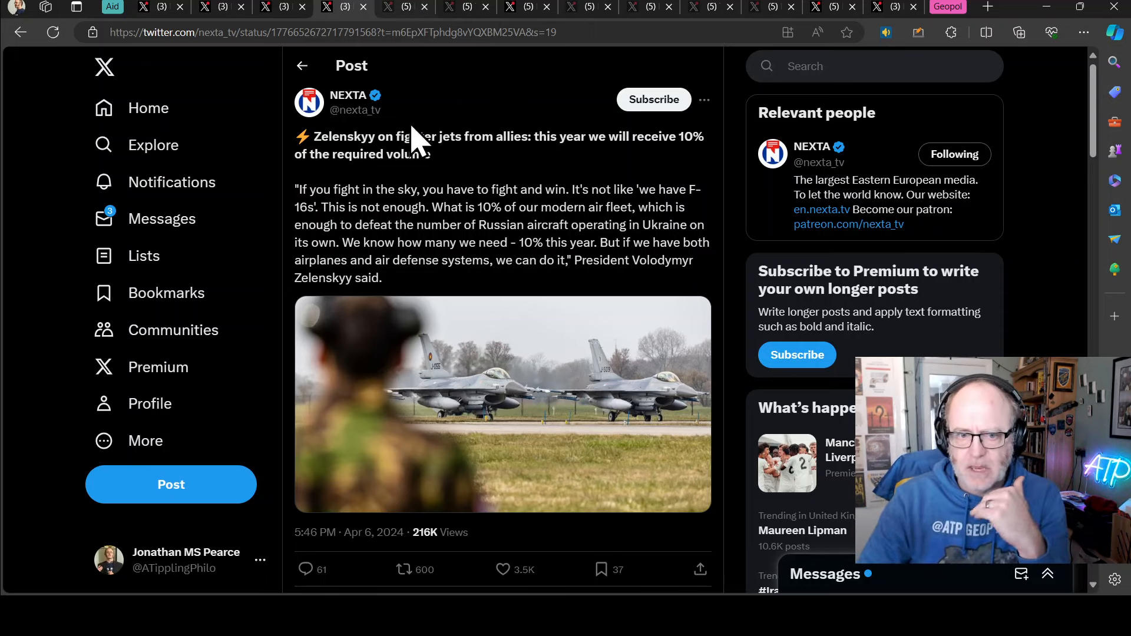
{"action": "mouse_move", "coordinate": [483, 189]}
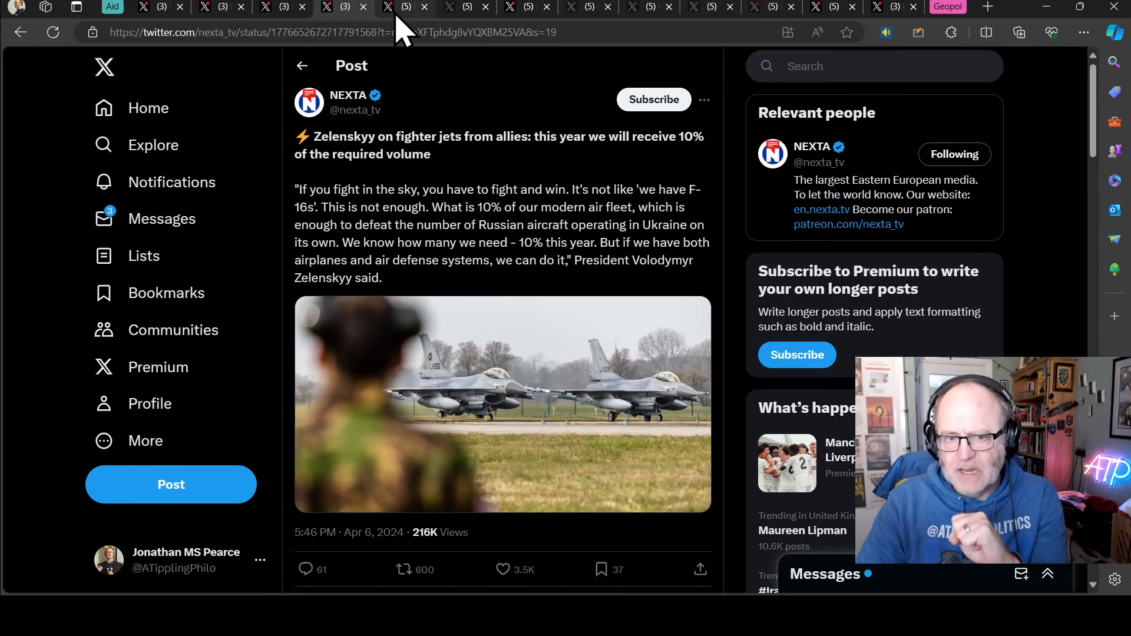
{"action": "mouse_move", "coordinate": [497, 194]}
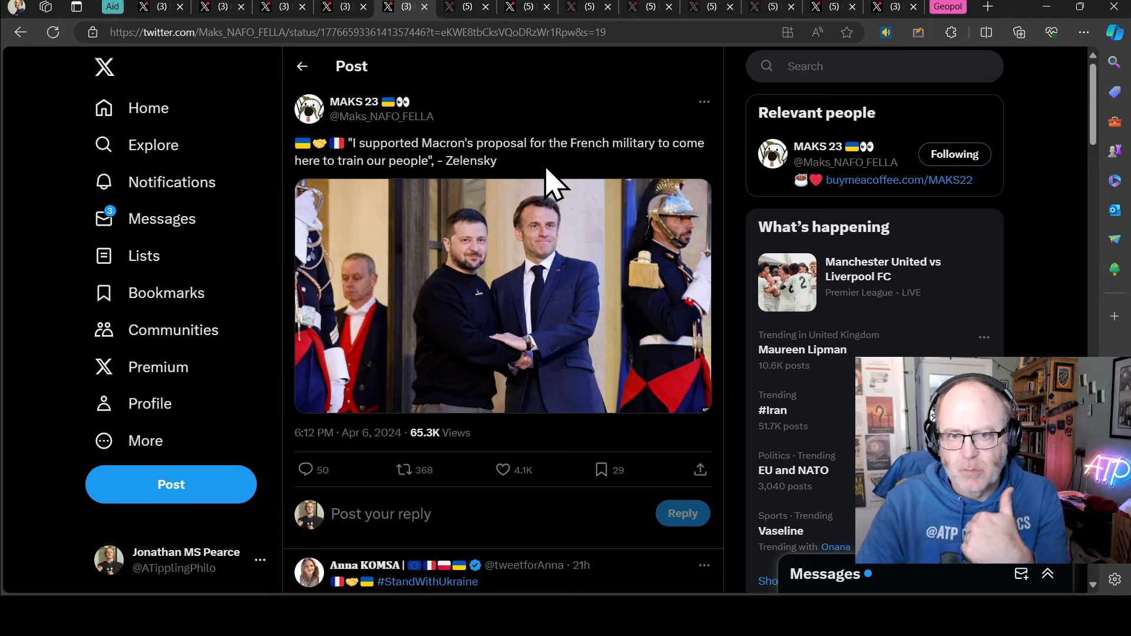
{"action": "mouse_move", "coordinate": [563, 169]}
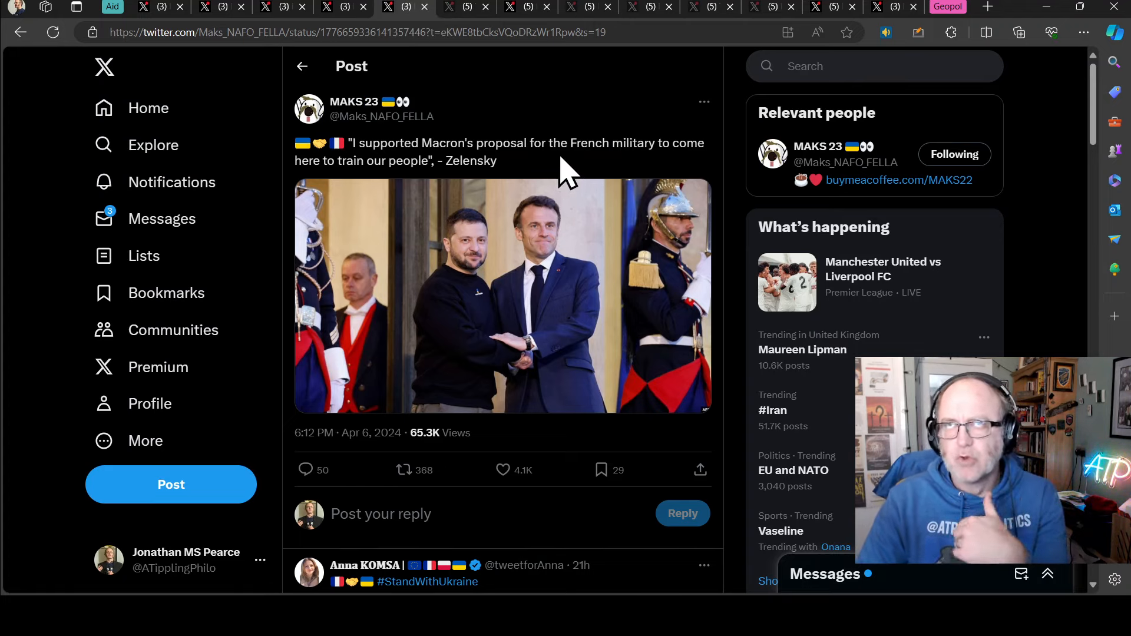
{"action": "mouse_move", "coordinate": [545, 213]}
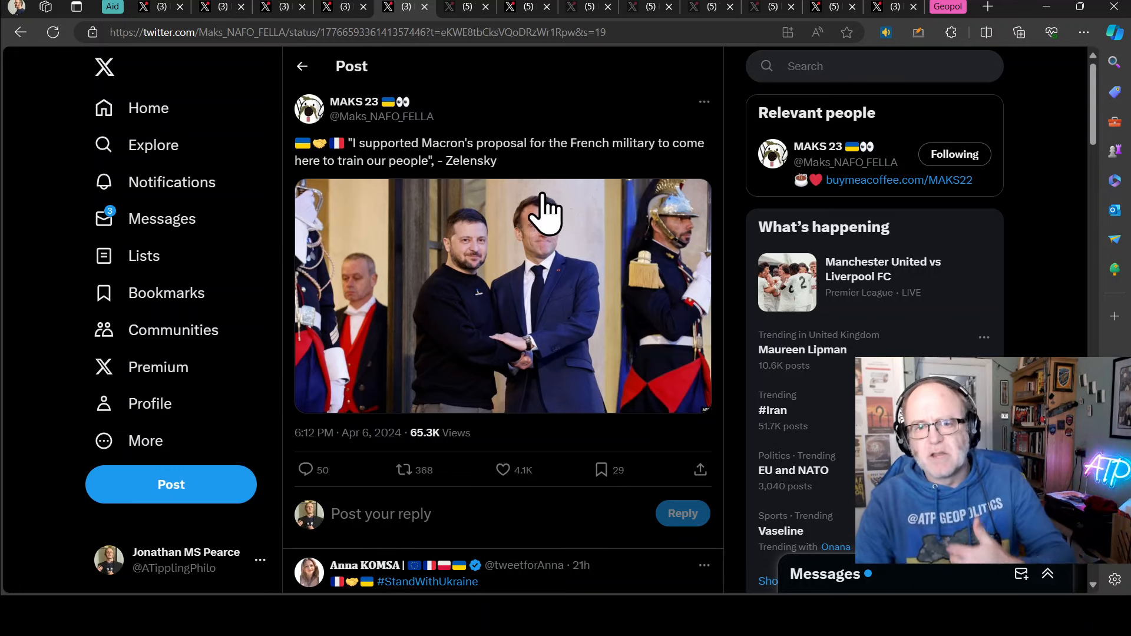
{"action": "mouse_move", "coordinate": [534, 174]}
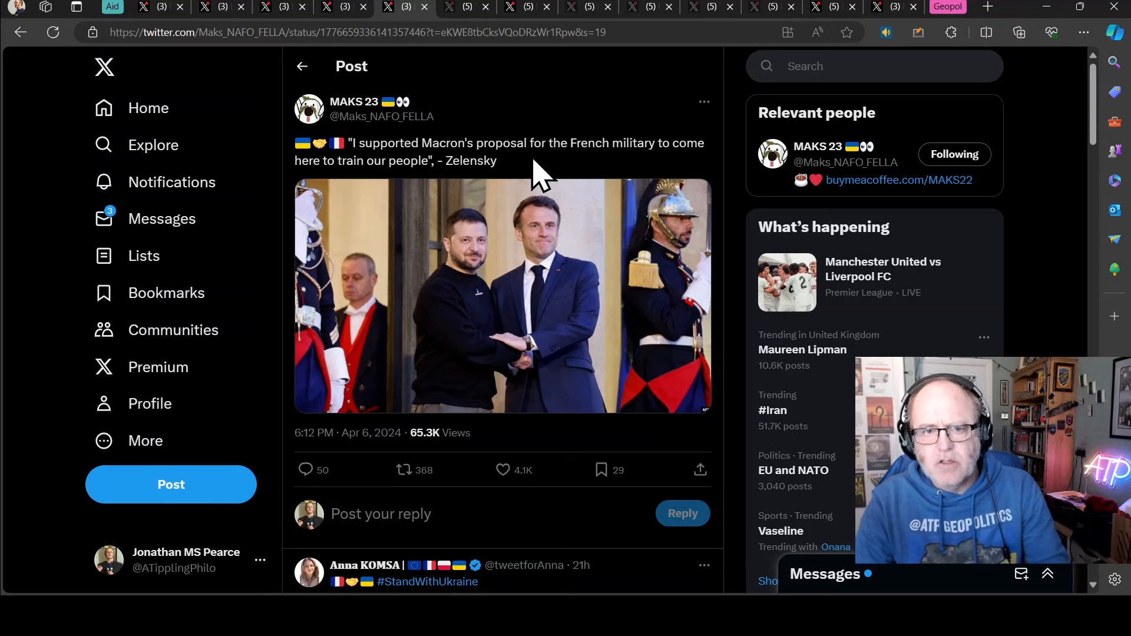
{"action": "mouse_move", "coordinate": [537, 143]}
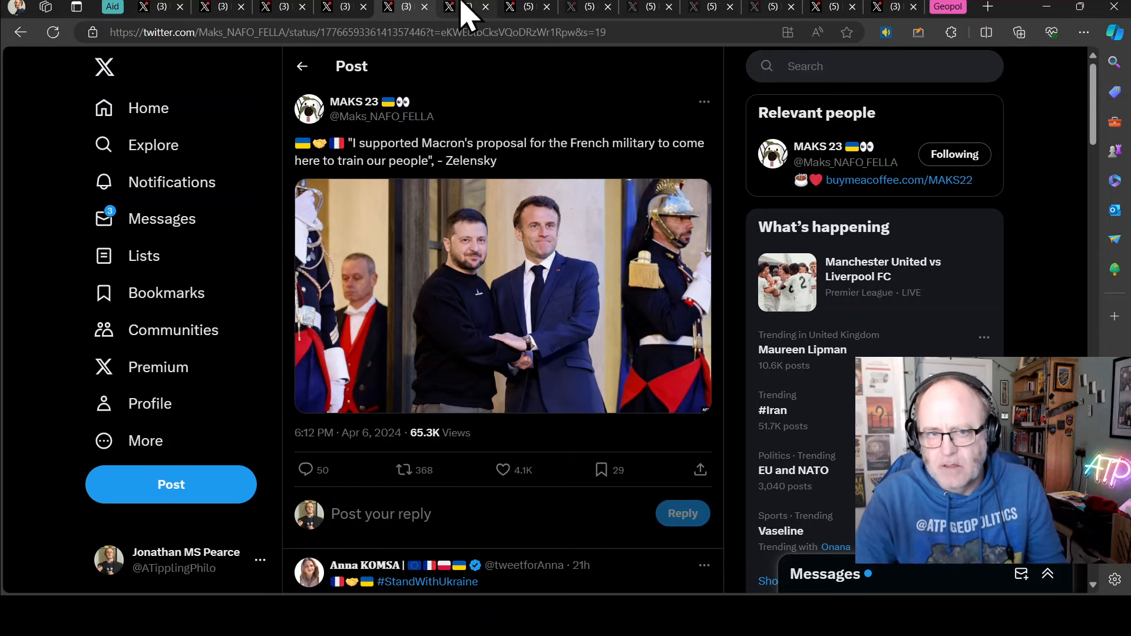
{"action": "left_click", "coordinate": [447, 7]}
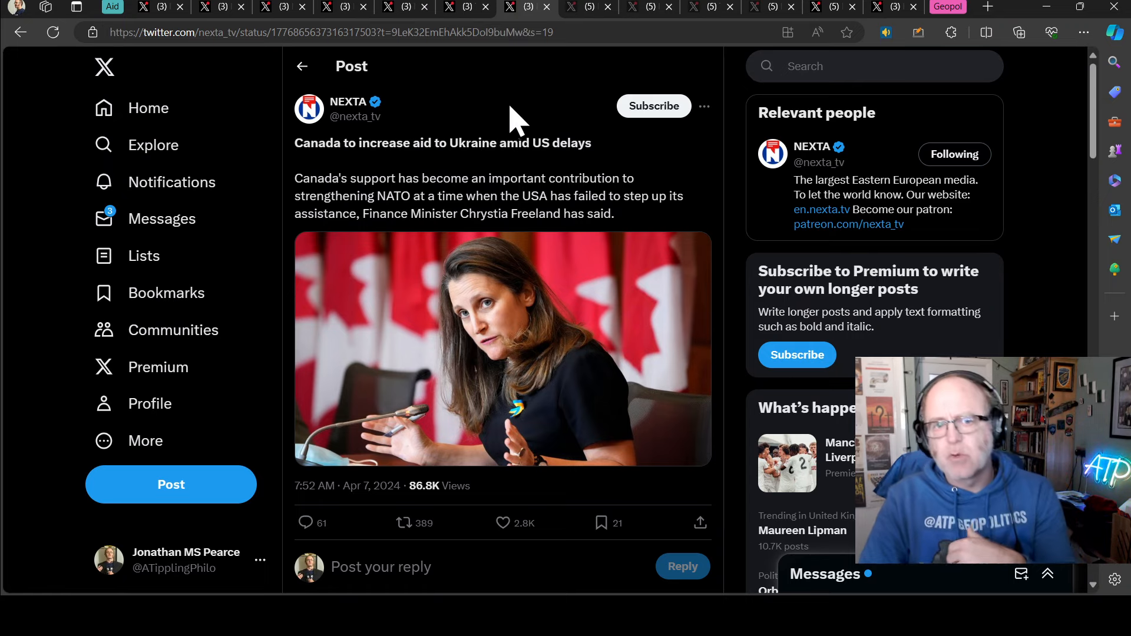
{"action": "mouse_move", "coordinate": [578, 185]}
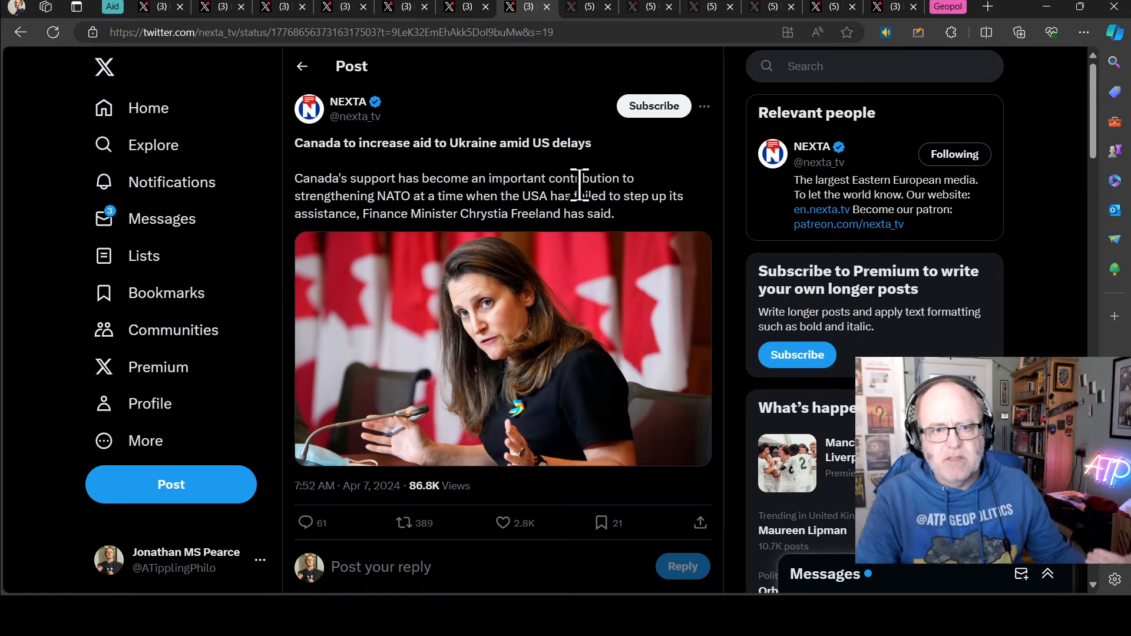
{"action": "mouse_move", "coordinate": [521, 98]}
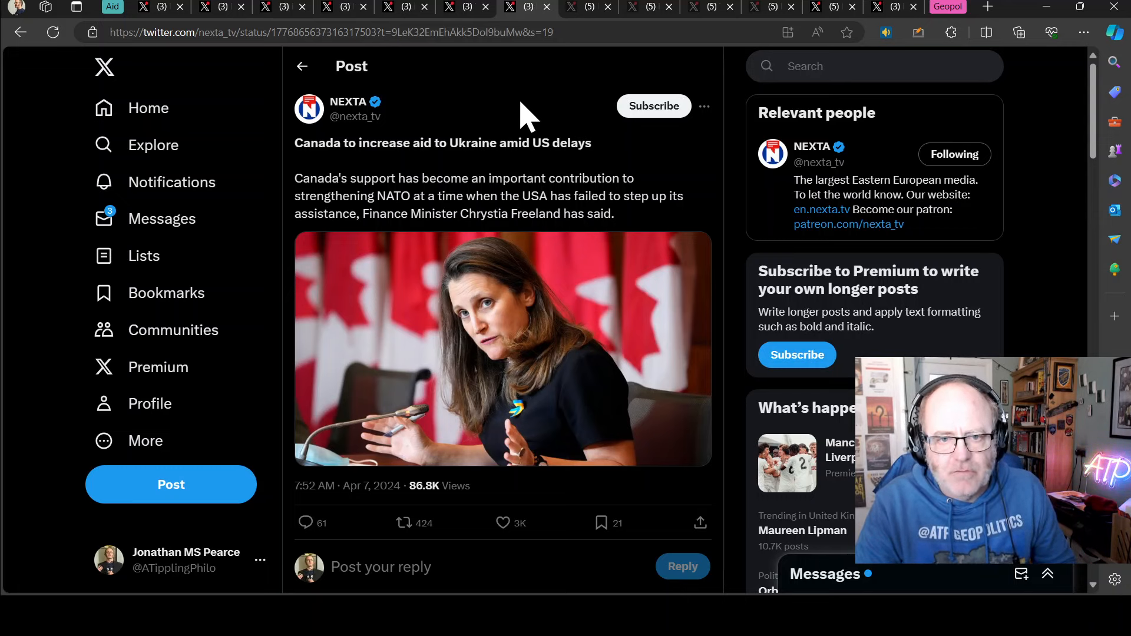
{"action": "mouse_move", "coordinate": [585, 14]}
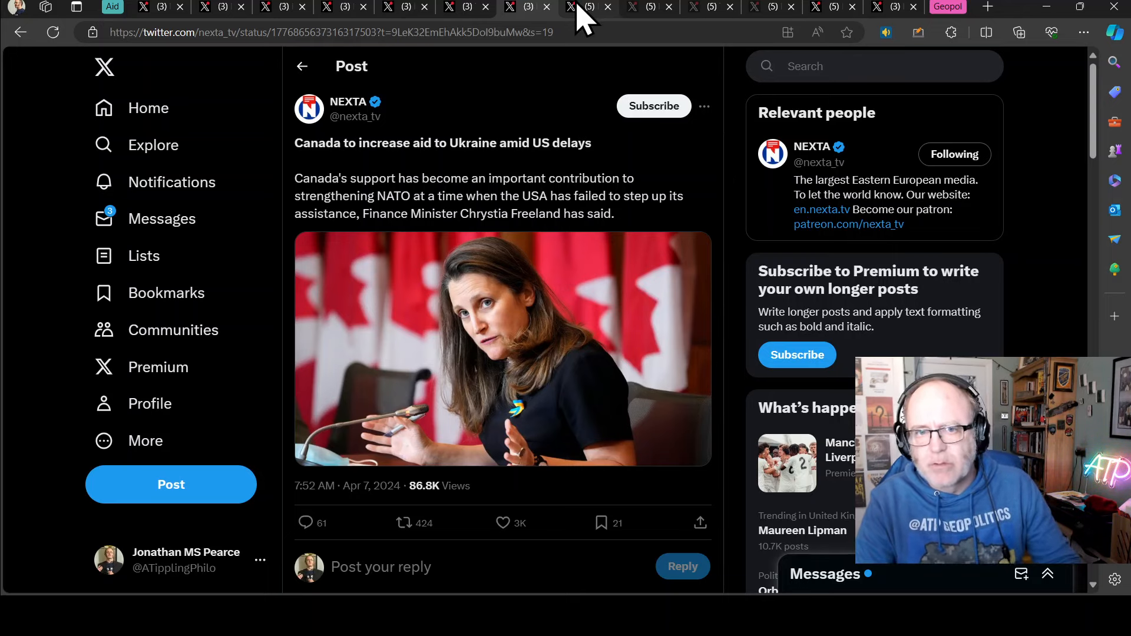
- Move to Daniele's post on Ukraine's Backfire K1 bomber UAV entering serial production
{"action": "left_click", "coordinate": [584, 7]}
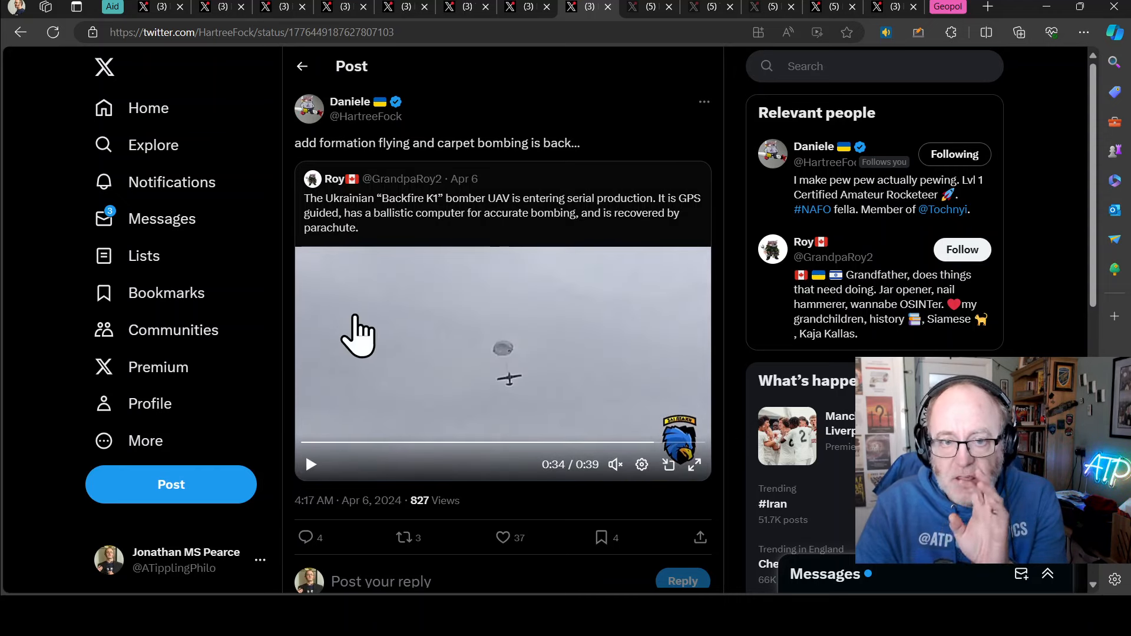
{"action": "mouse_move", "coordinate": [462, 195]}
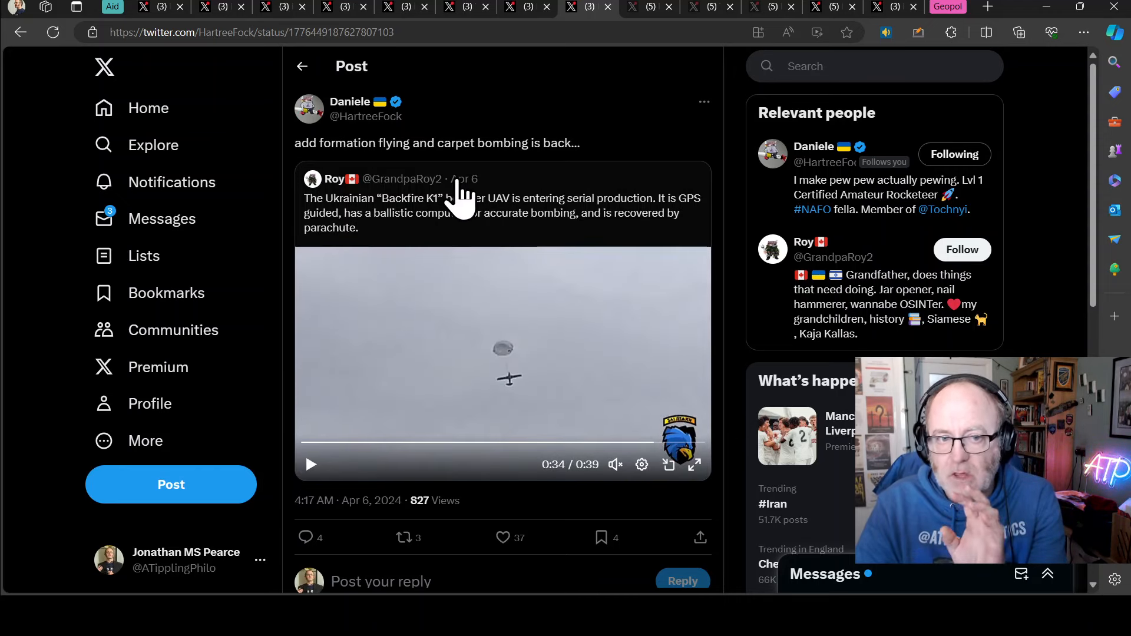
{"action": "mouse_move", "coordinate": [534, 231]}
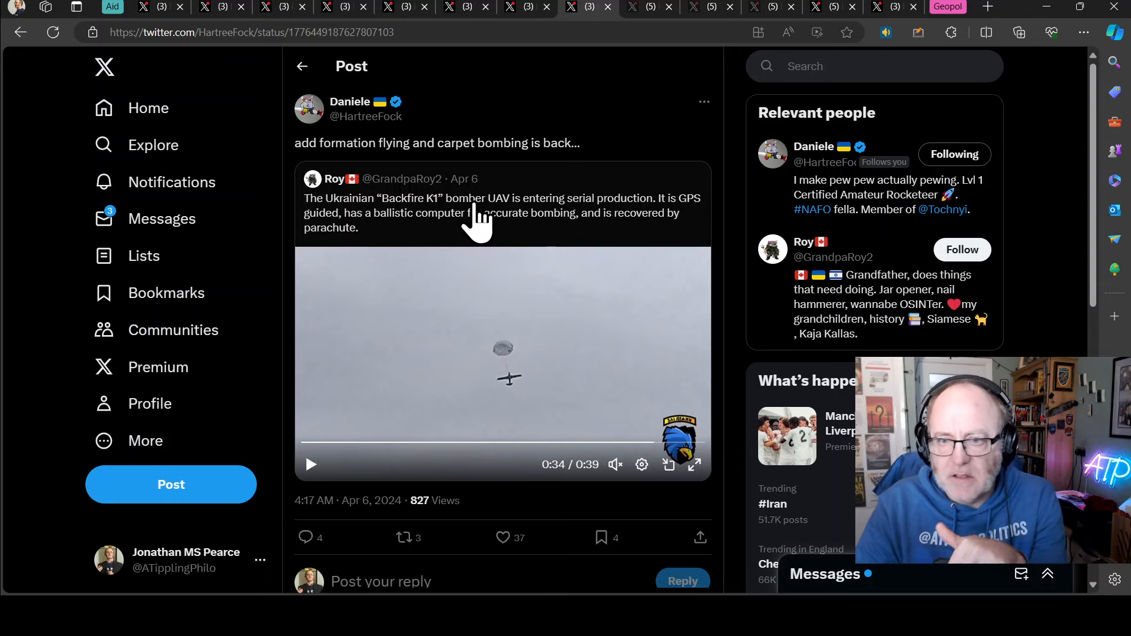
{"action": "mouse_move", "coordinate": [520, 217]}
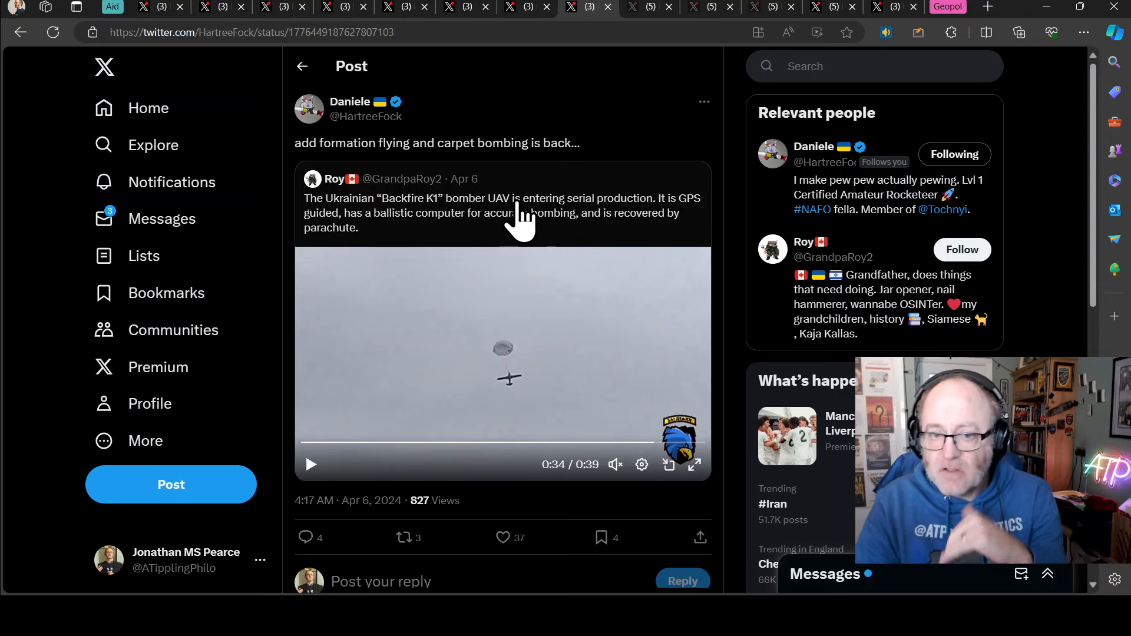
{"action": "mouse_move", "coordinate": [548, 231]}
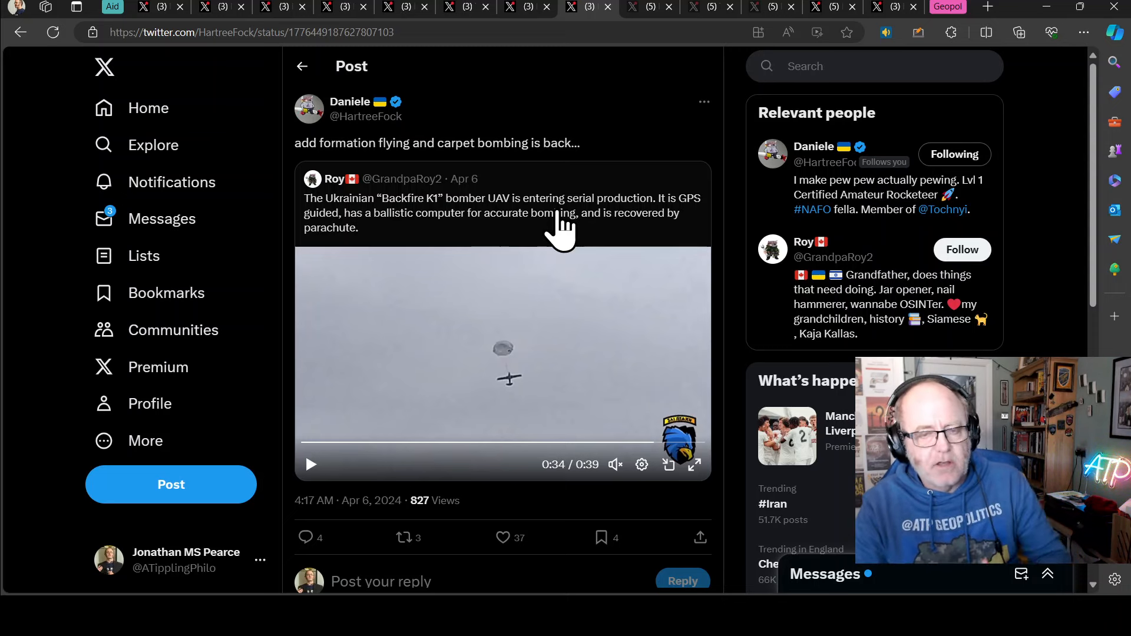
{"action": "mouse_move", "coordinate": [479, 339]}
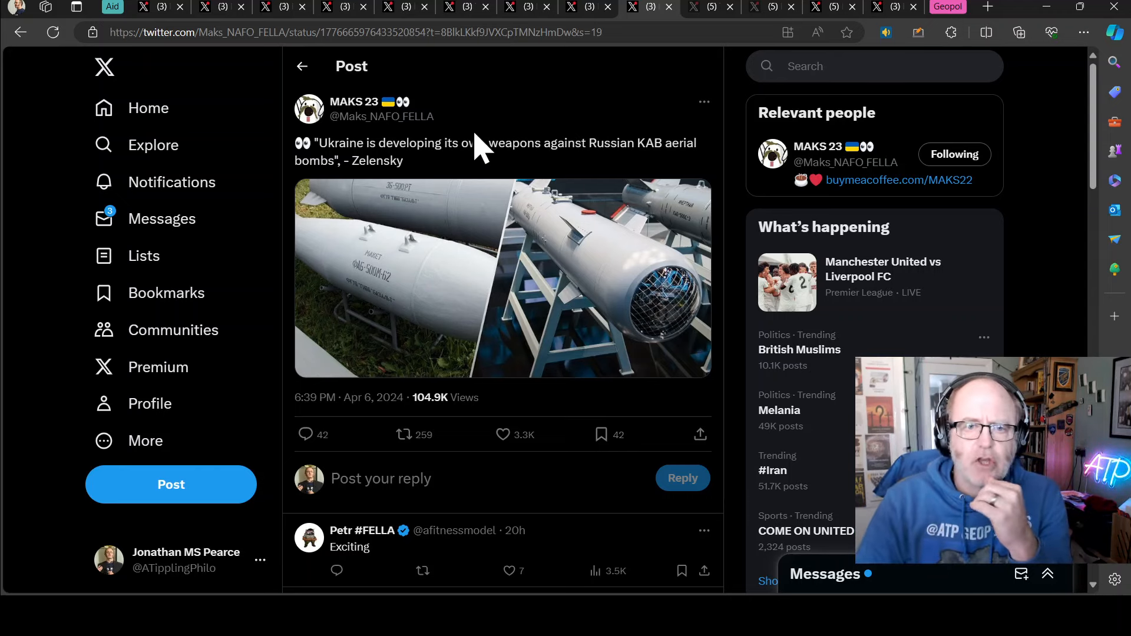
{"action": "mouse_move", "coordinate": [570, 109]}
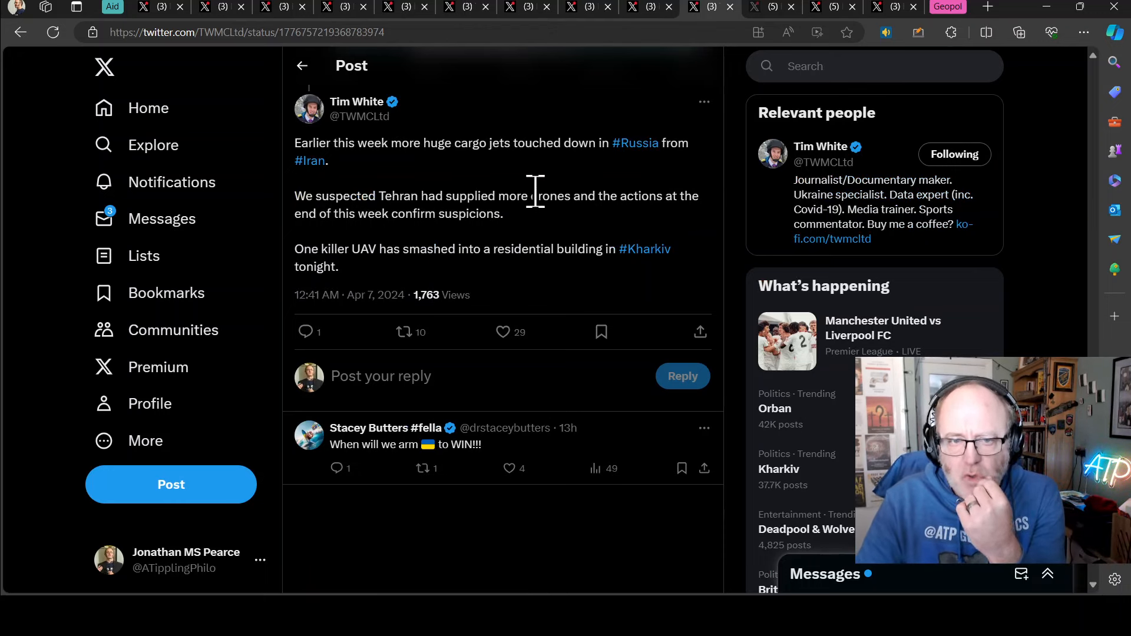
{"action": "mouse_move", "coordinate": [573, 204]}
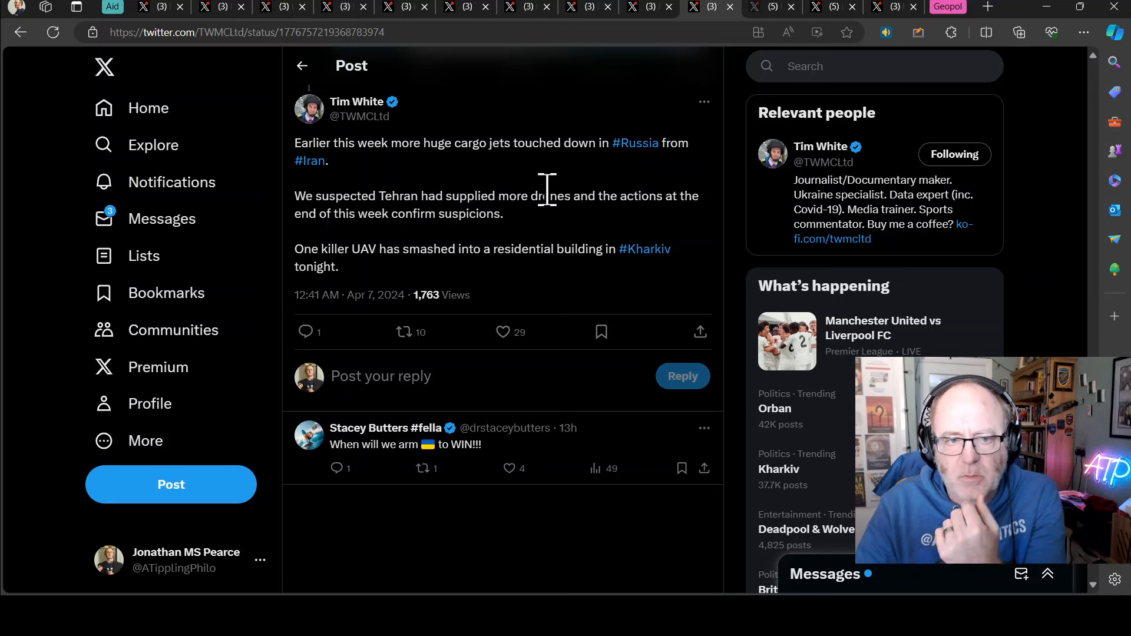
{"action": "mouse_move", "coordinate": [637, 148]}
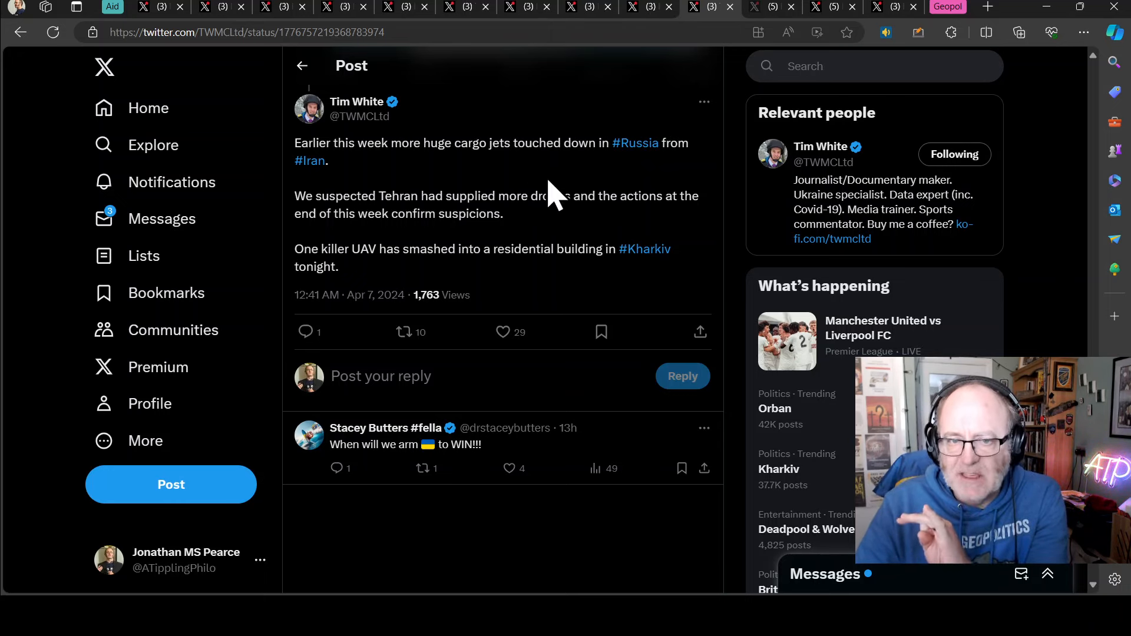
{"action": "mouse_move", "coordinate": [764, 8]}
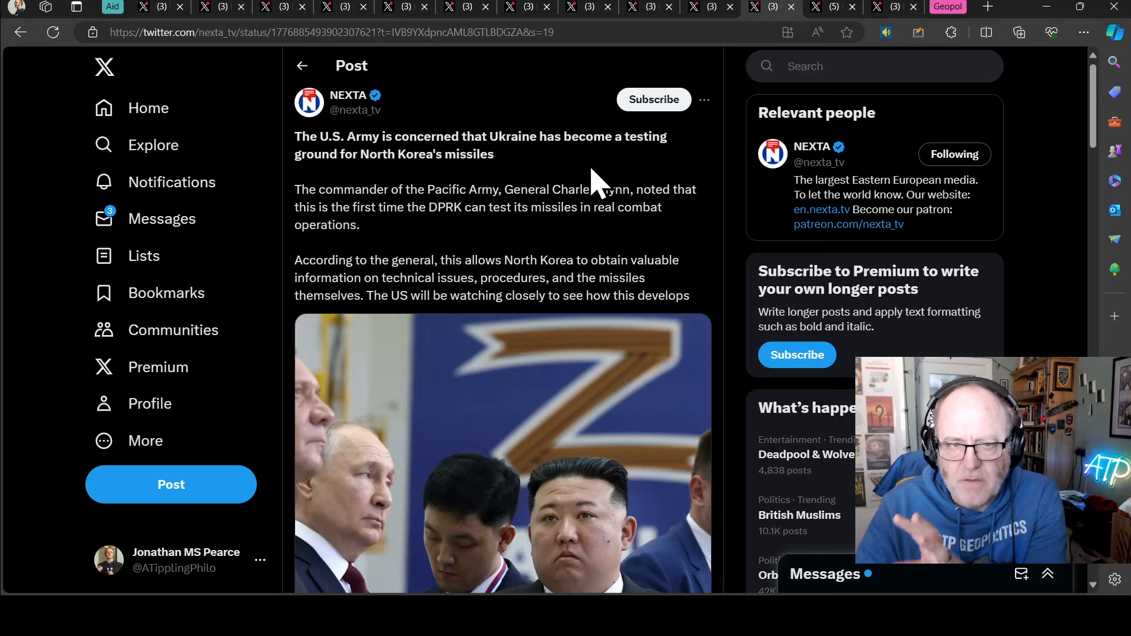
{"action": "mouse_move", "coordinate": [534, 217]}
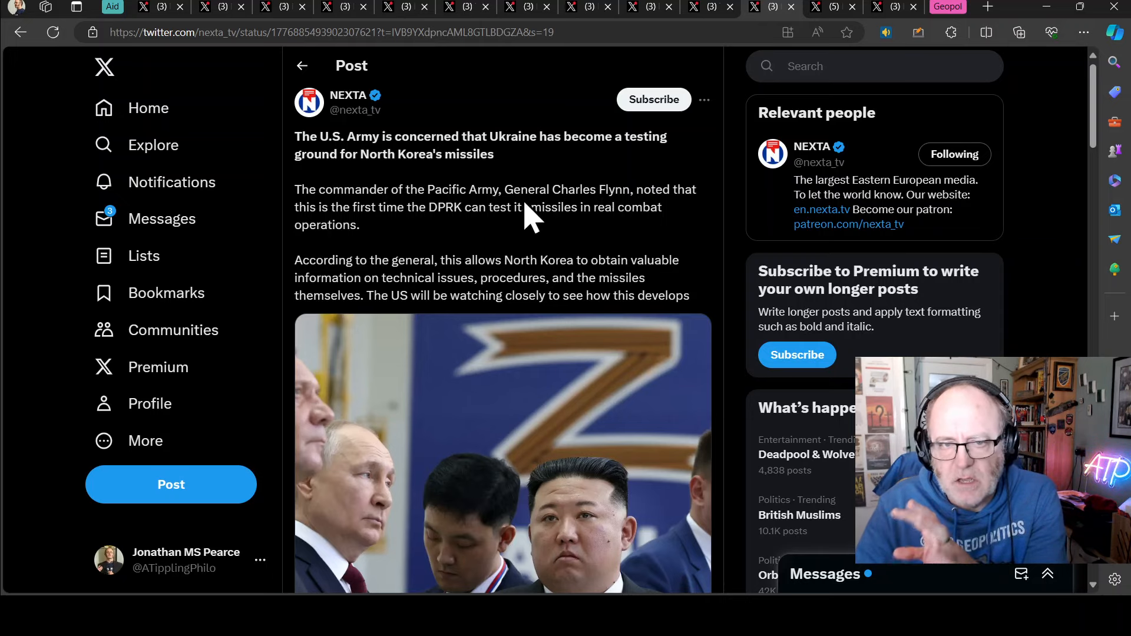
{"action": "mouse_move", "coordinate": [519, 201]}
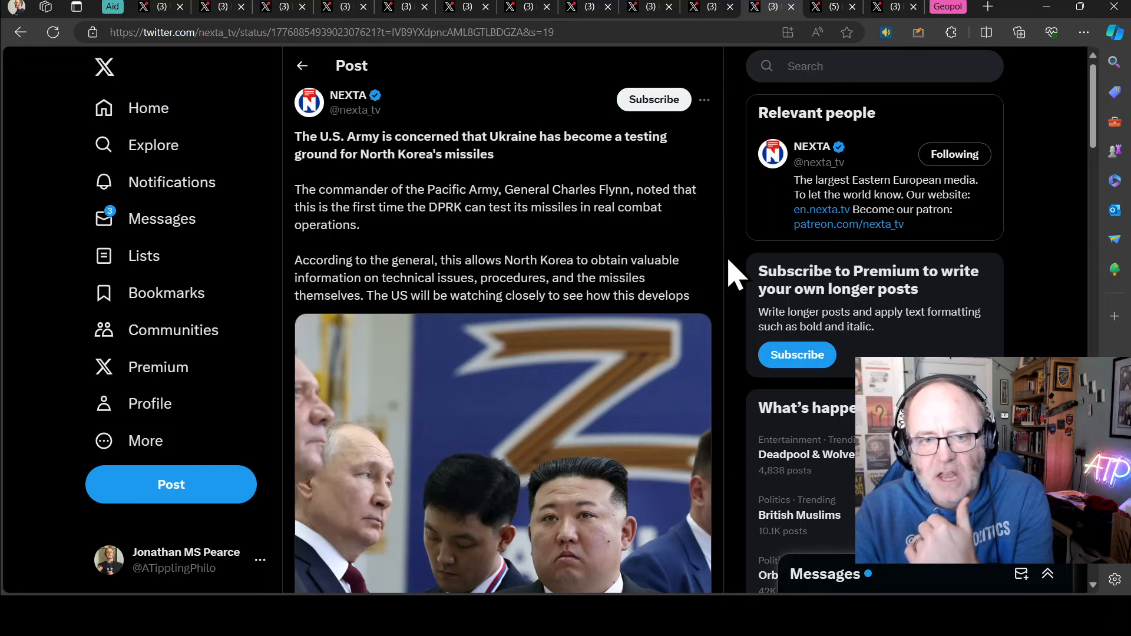
{"action": "mouse_move", "coordinate": [721, 285]}
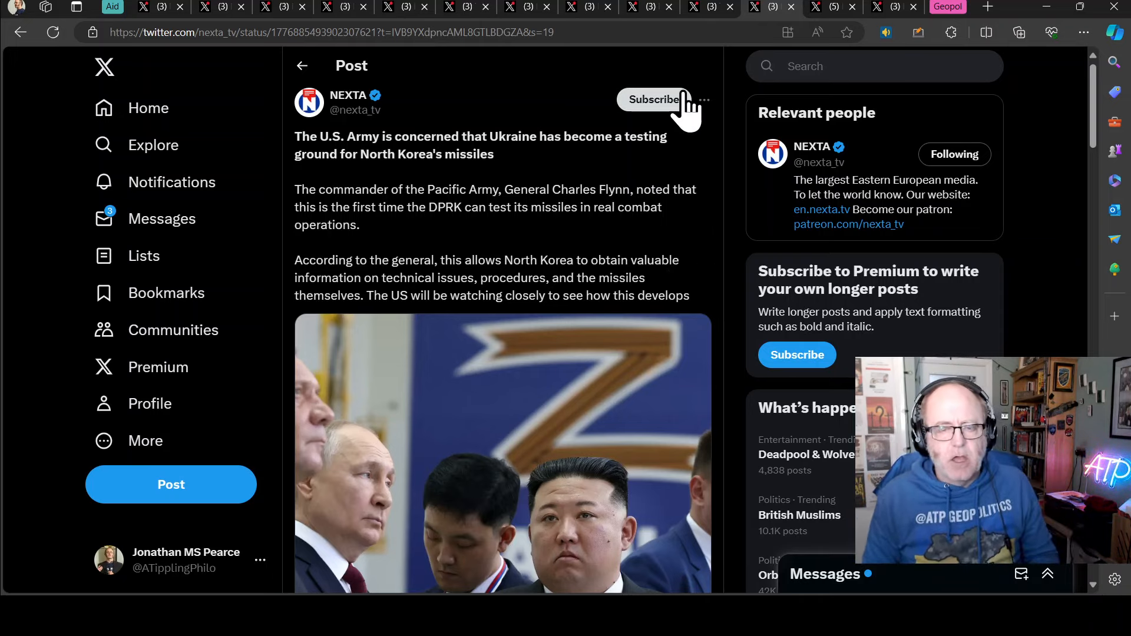
{"action": "mouse_move", "coordinate": [716, 397]}
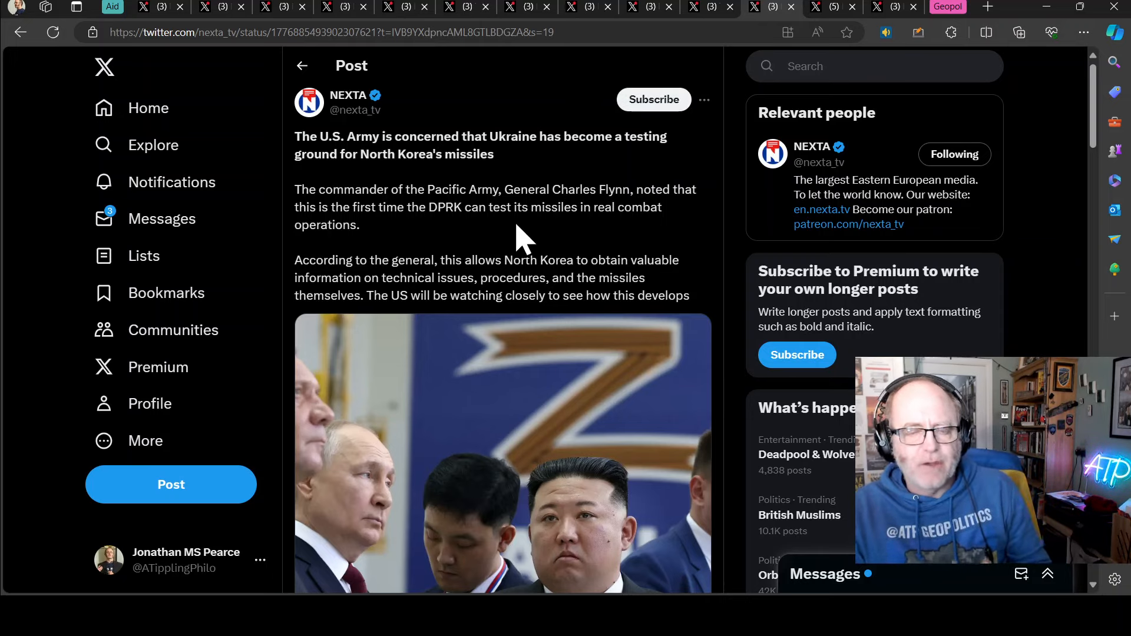
{"action": "mouse_move", "coordinate": [486, 259]}
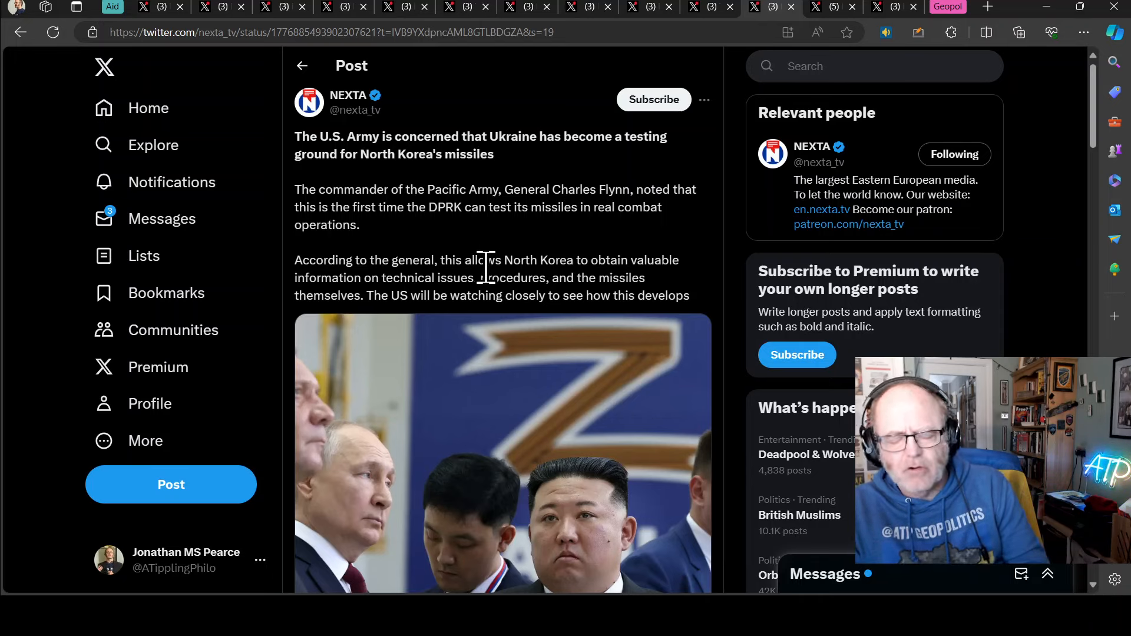
{"action": "mouse_move", "coordinate": [480, 278]}
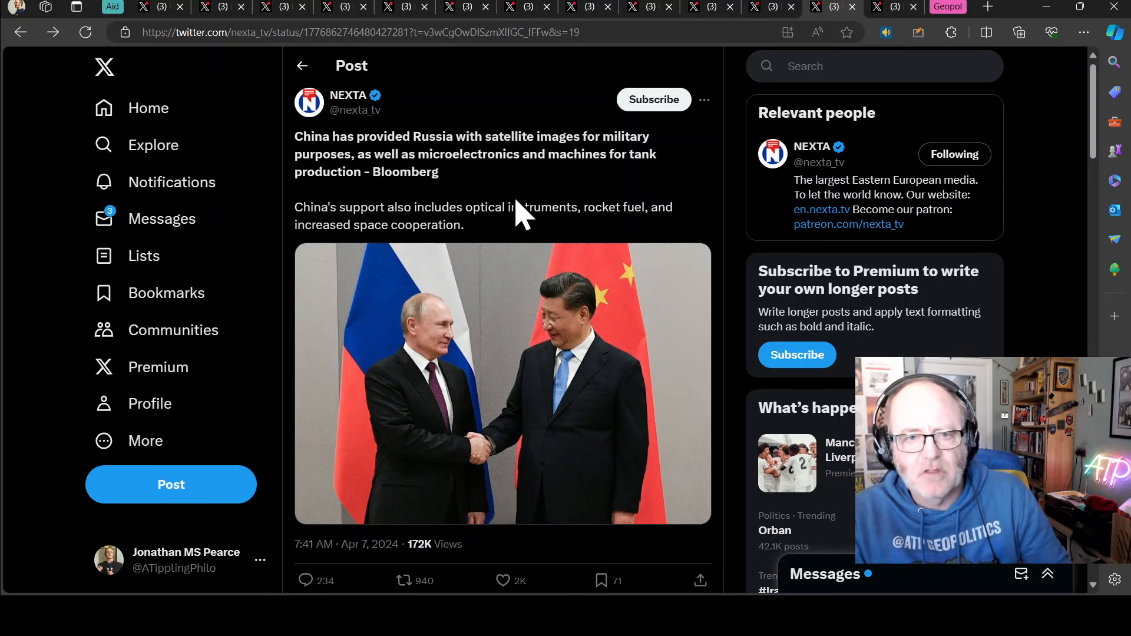
{"action": "mouse_move", "coordinate": [515, 201]}
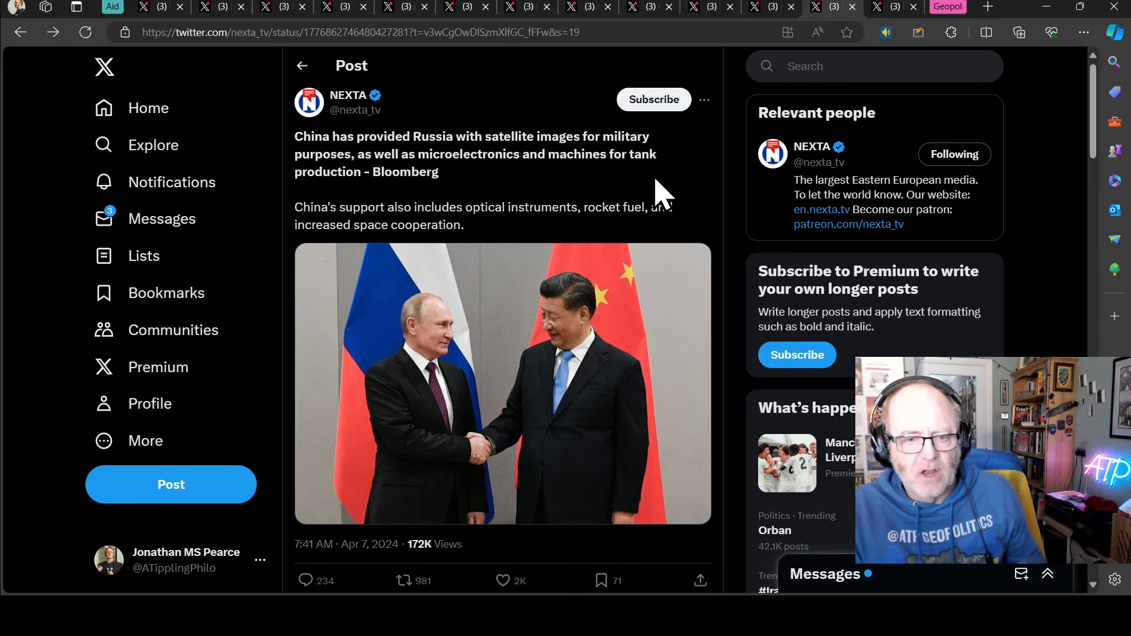
- Scroll down the NEXTA post citing Bloomberg on China supplying Russia satellite images and tank machines
{"action": "scroll", "scroll_direction": "down", "scroll_amount": 3}
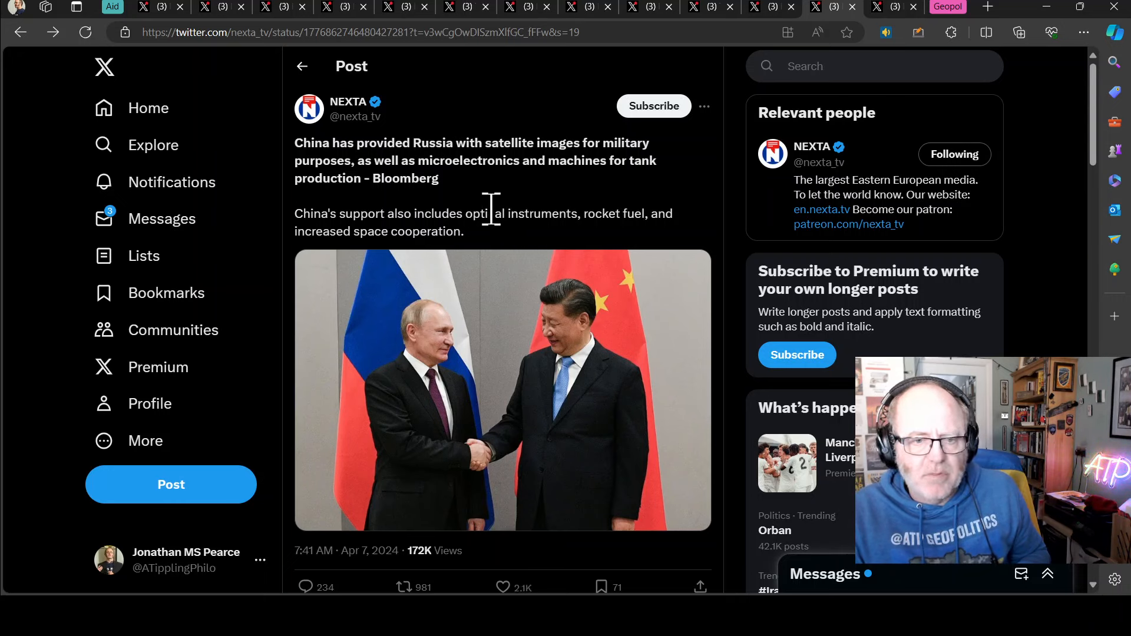
{"action": "mouse_move", "coordinate": [862, 18]}
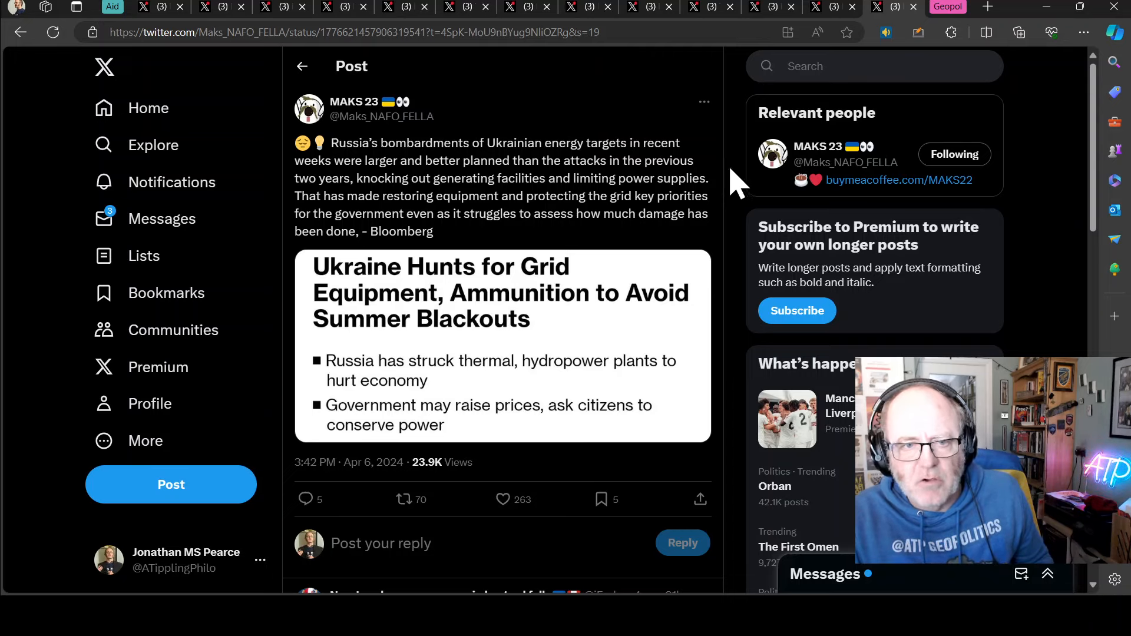
{"action": "mouse_move", "coordinate": [733, 204]}
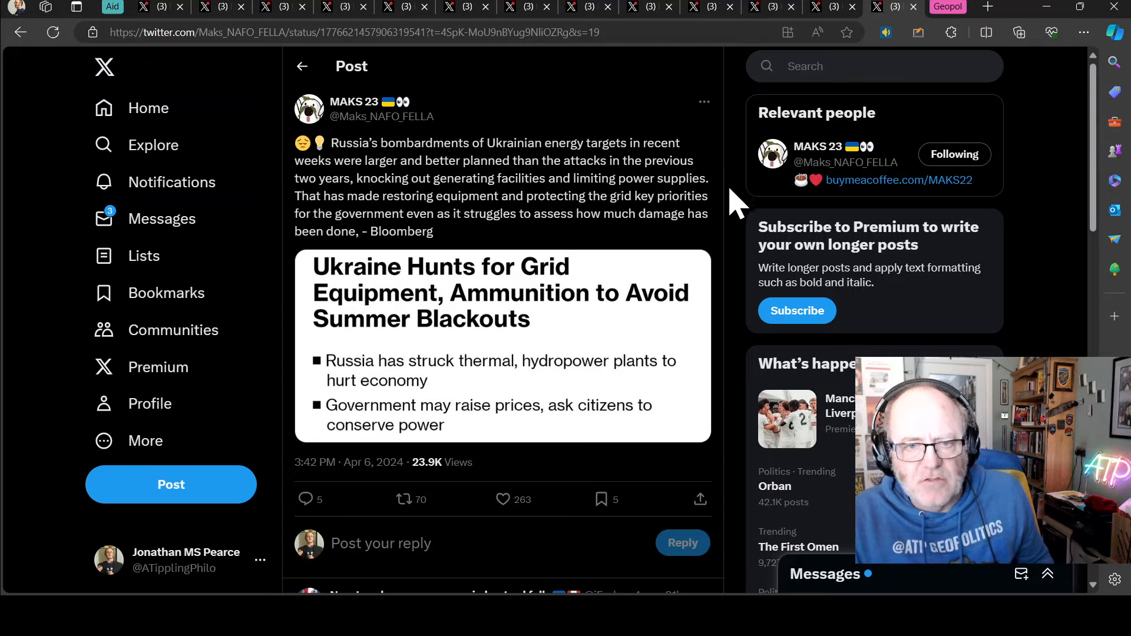
{"action": "mouse_move", "coordinate": [743, 249]}
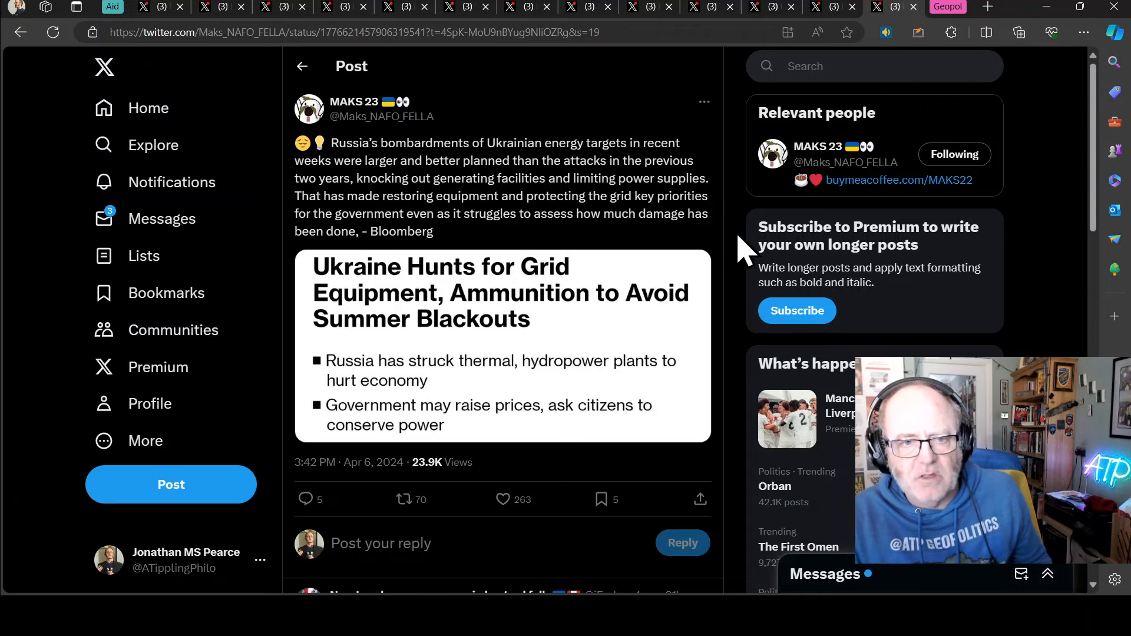
{"action": "mouse_move", "coordinate": [717, 271]}
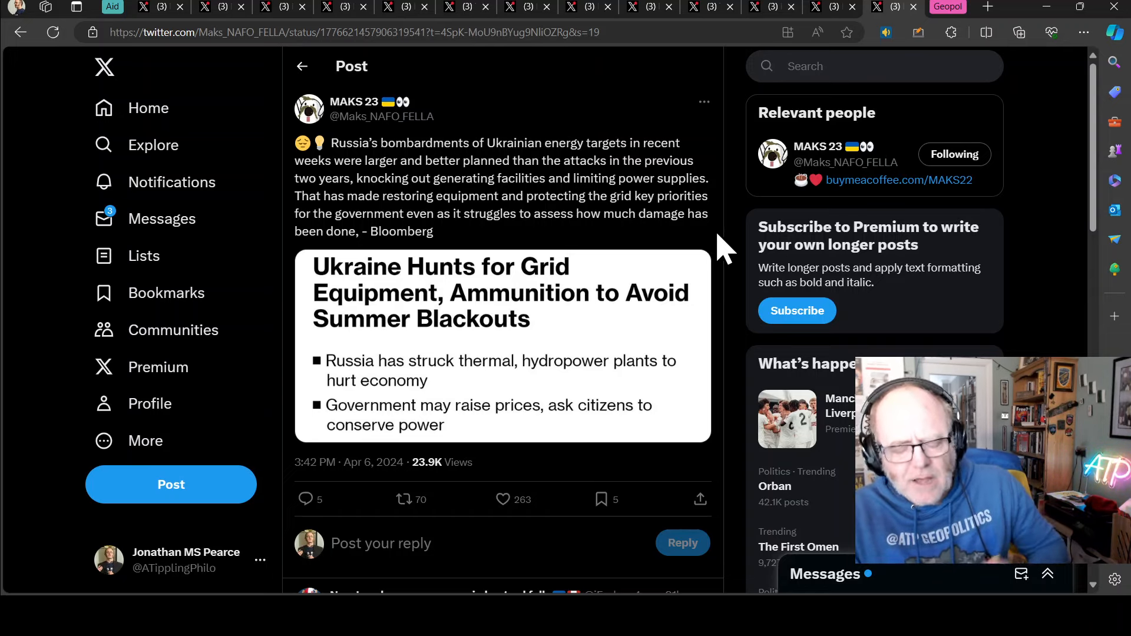
{"action": "mouse_move", "coordinate": [703, 317]}
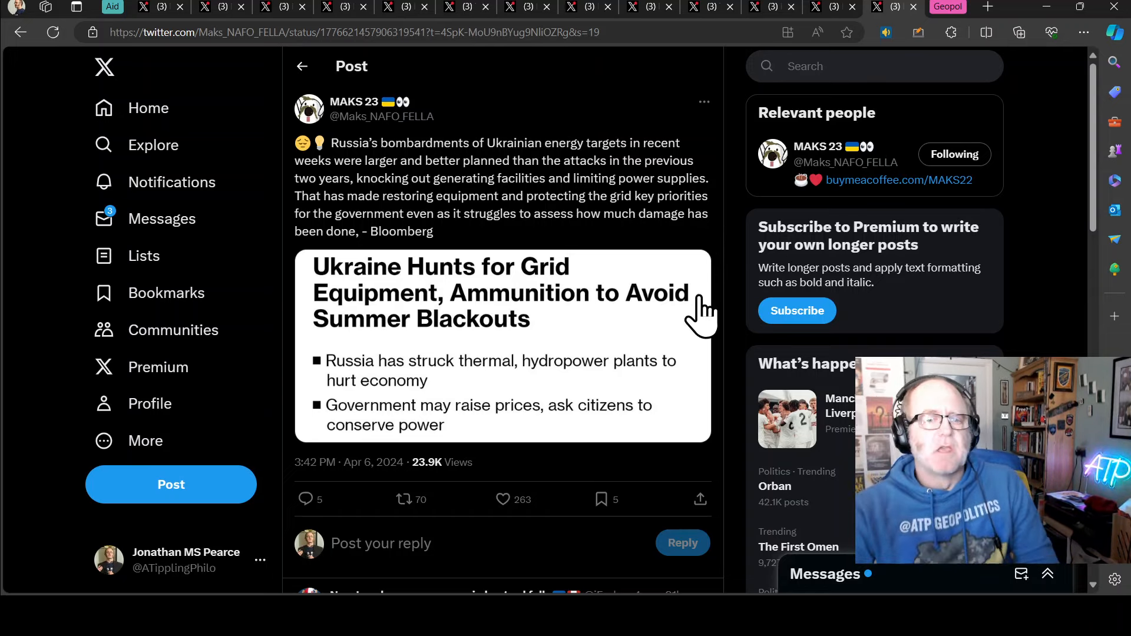
{"action": "mouse_move", "coordinate": [537, 332]}
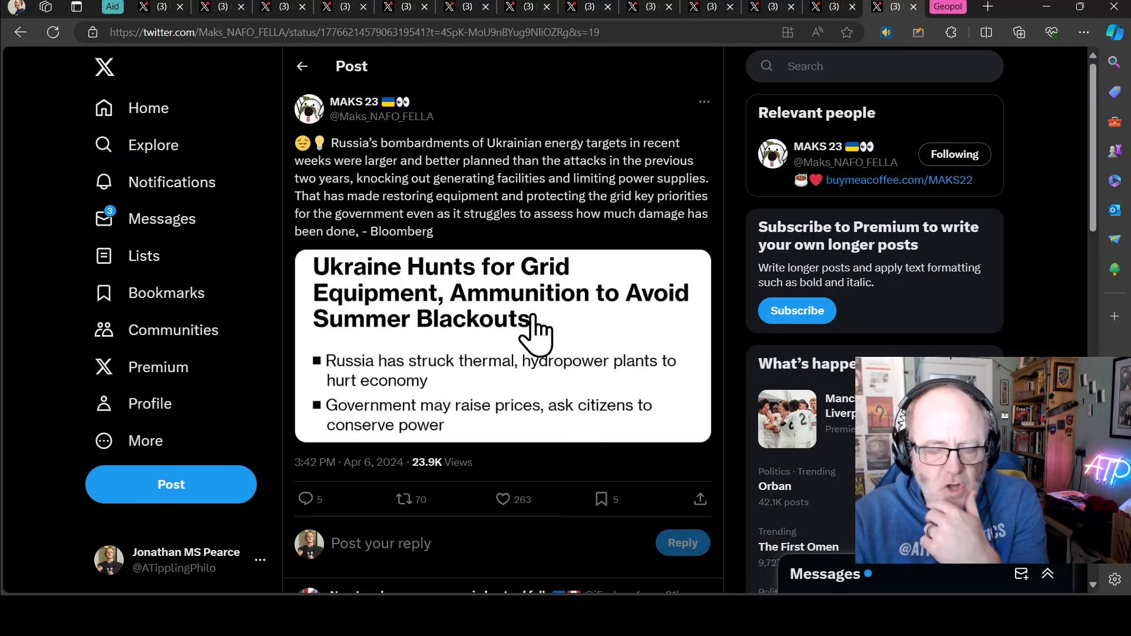
{"action": "mouse_move", "coordinate": [566, 248]}
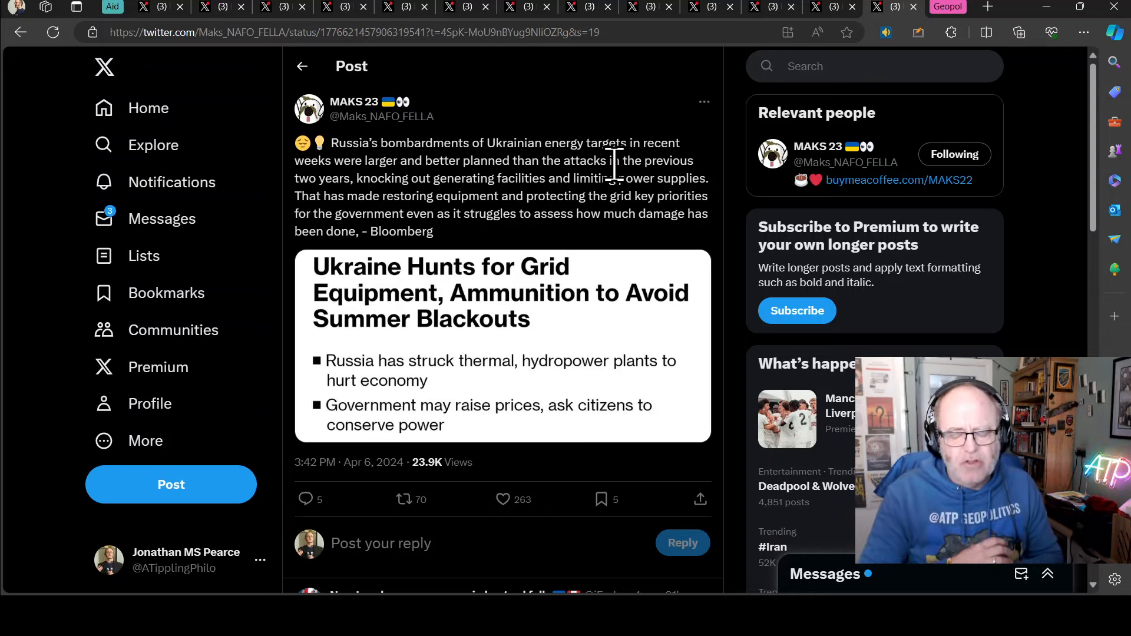
{"action": "mouse_move", "coordinate": [339, 271]}
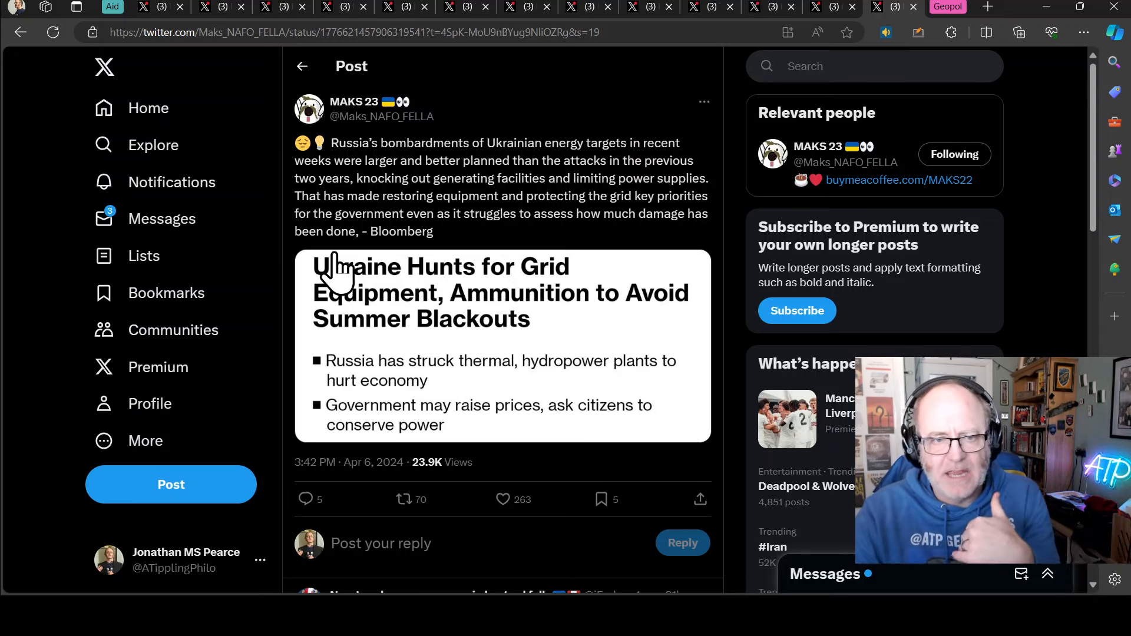
{"action": "mouse_move", "coordinate": [388, 205]}
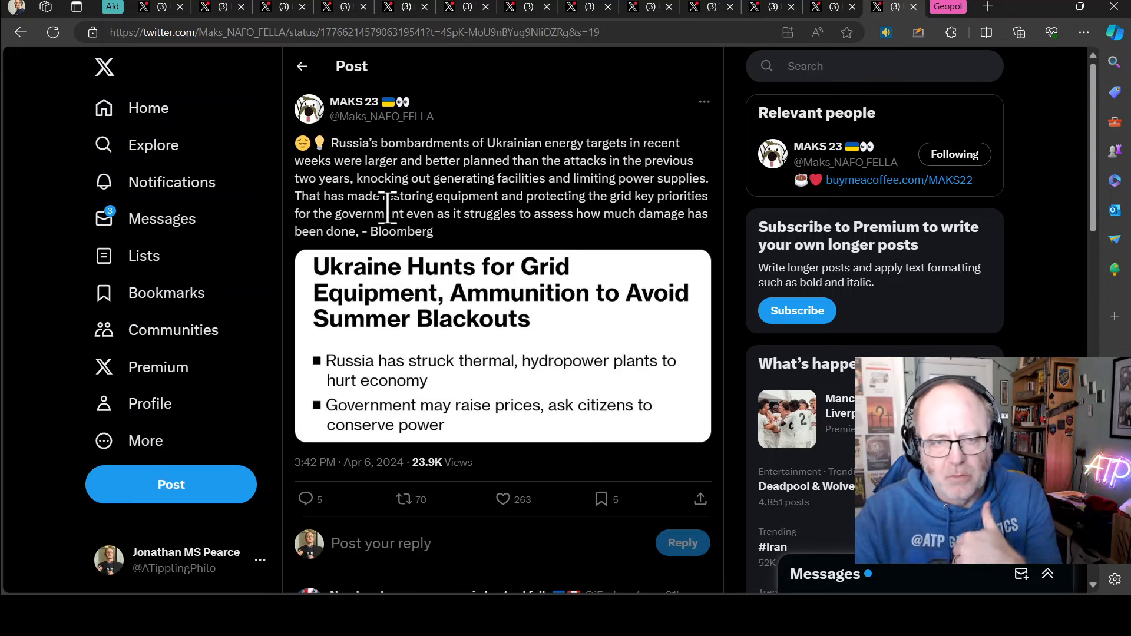